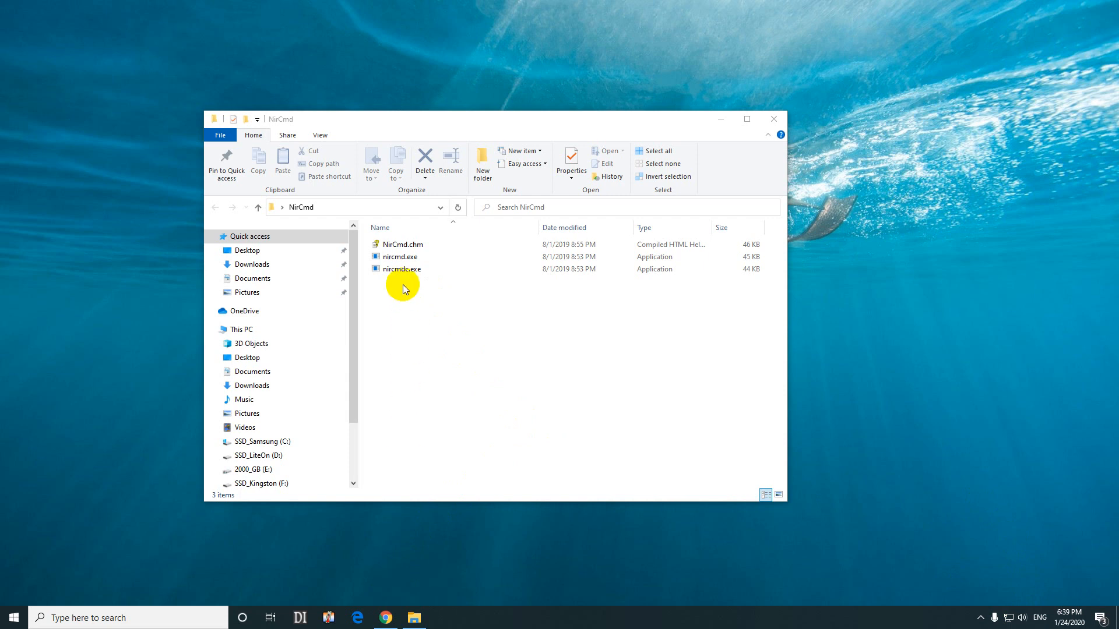
- On the NirCmd page in Chrome, select and copy 'nircmd.exe mutesysvolume 2'
click(399, 256)
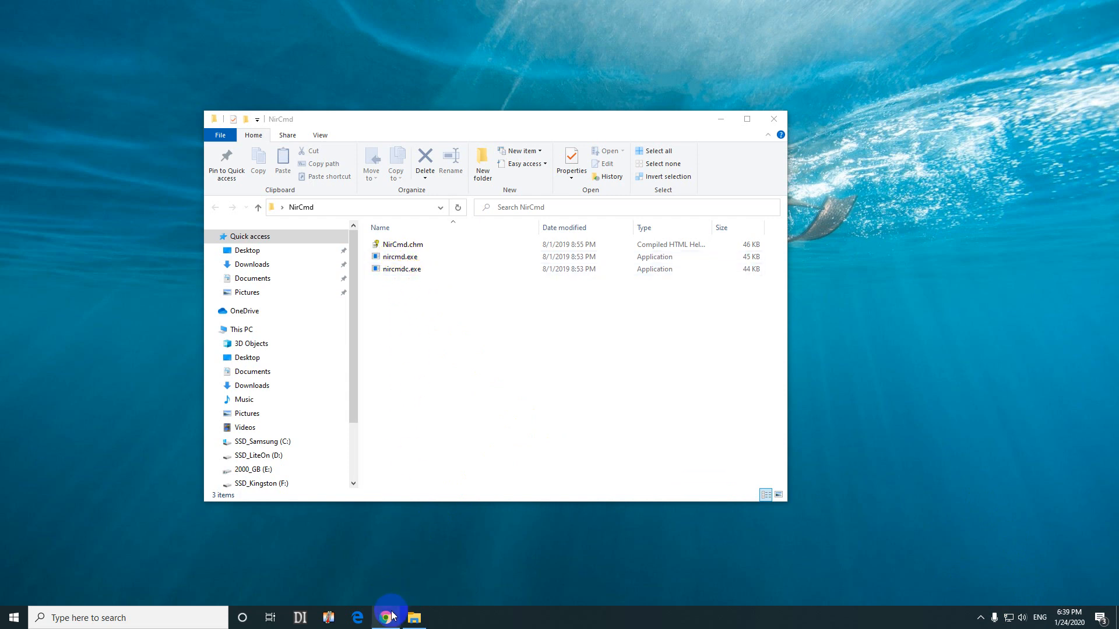
click(385, 617)
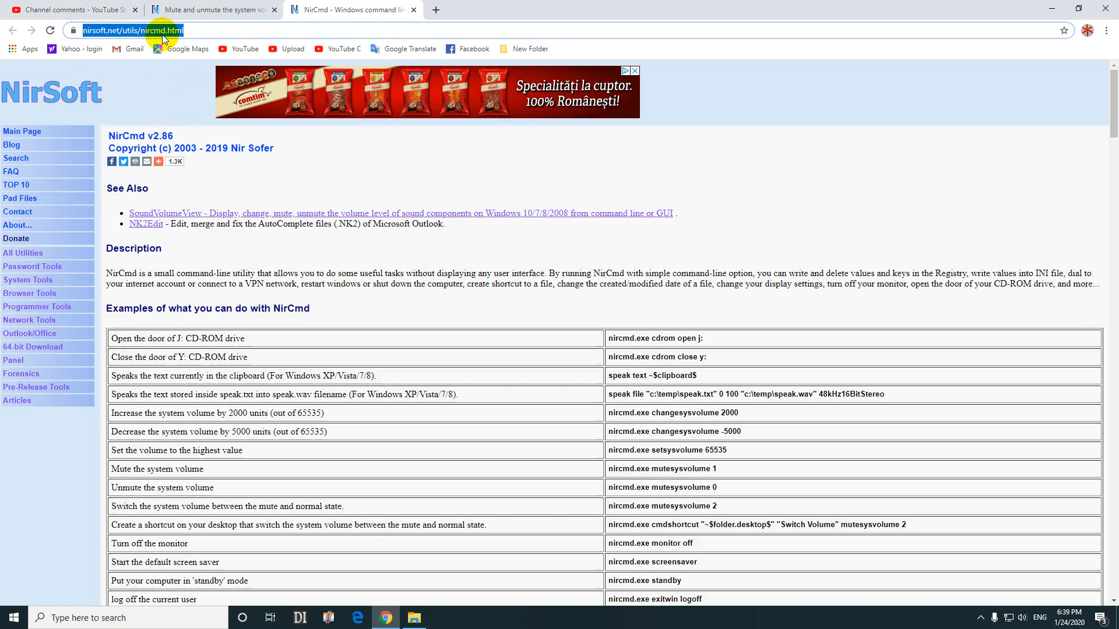
mouse_move(1110, 139)
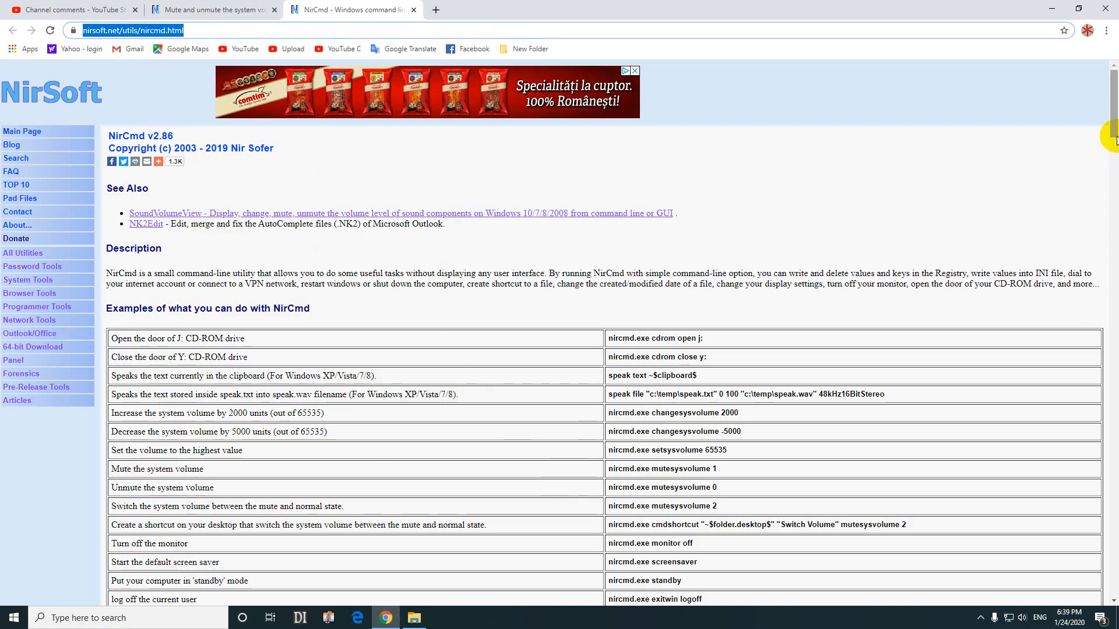
scroll(down, 3)
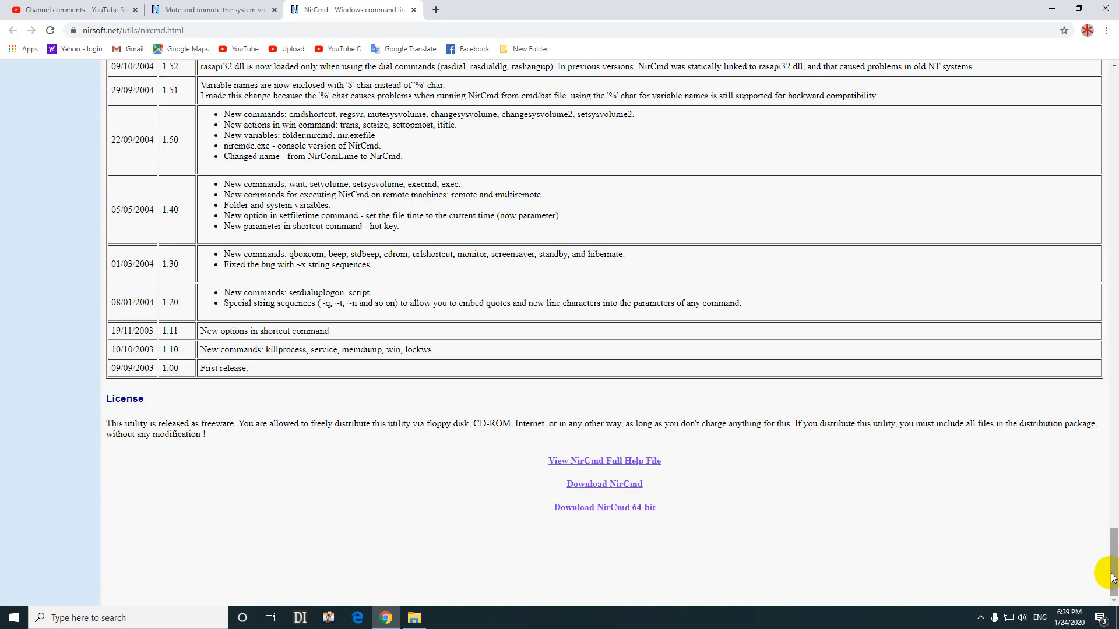
scroll(up, 3)
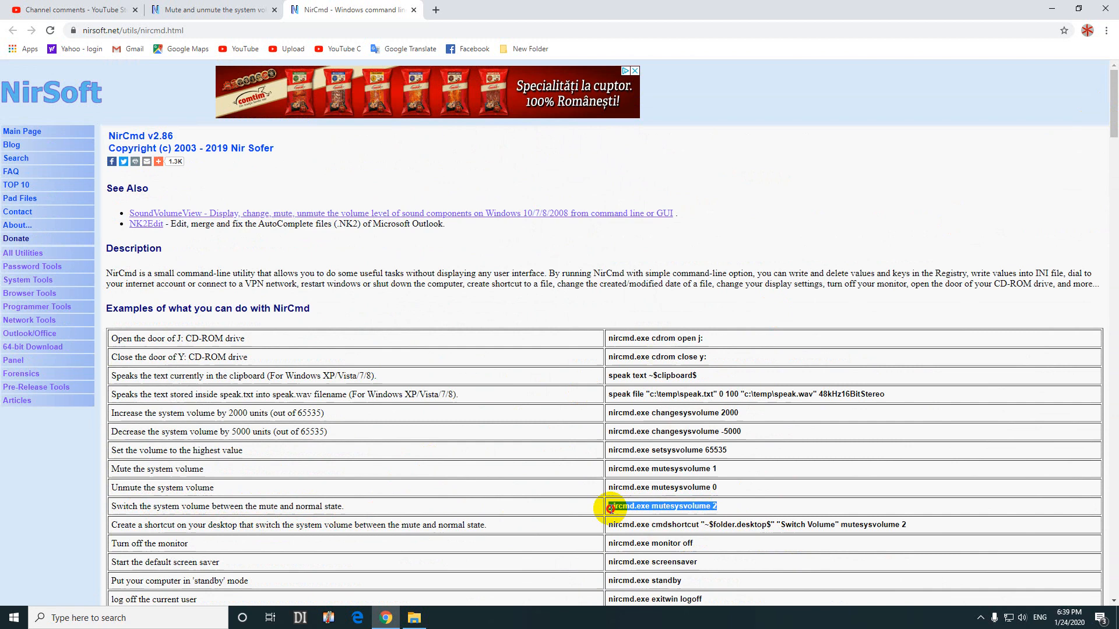
double_click(649, 505)
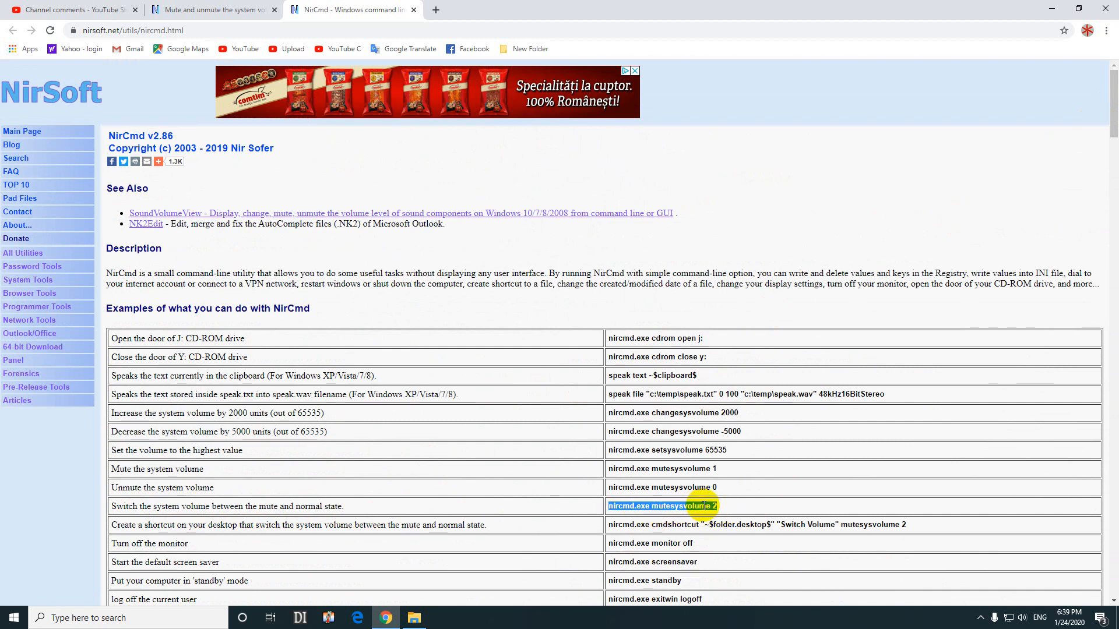
mouse_move(746, 517)
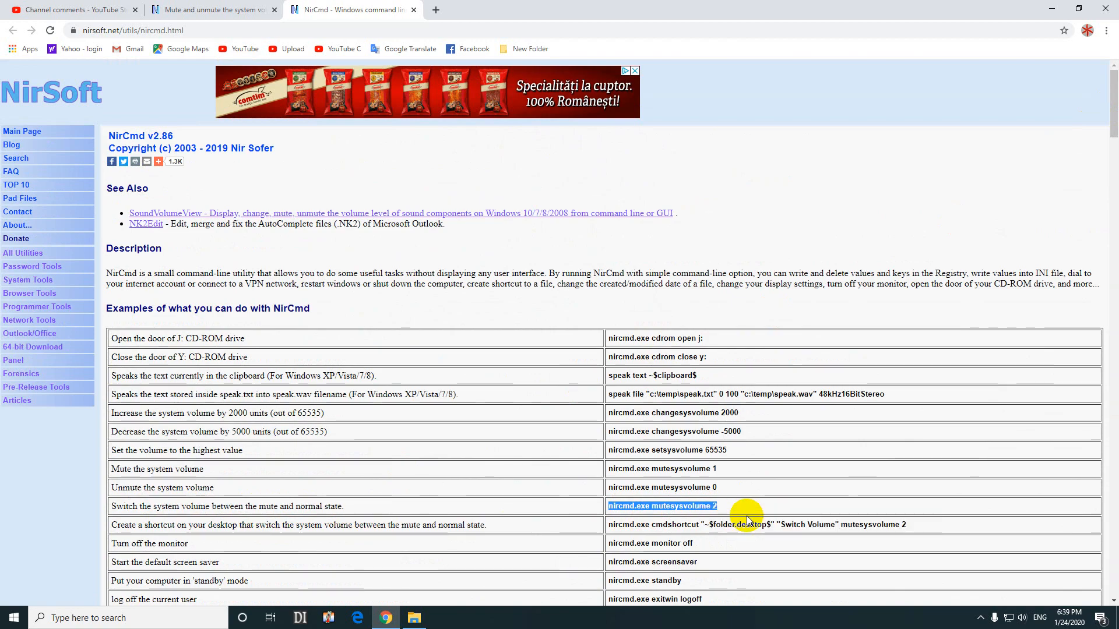
click(413, 617)
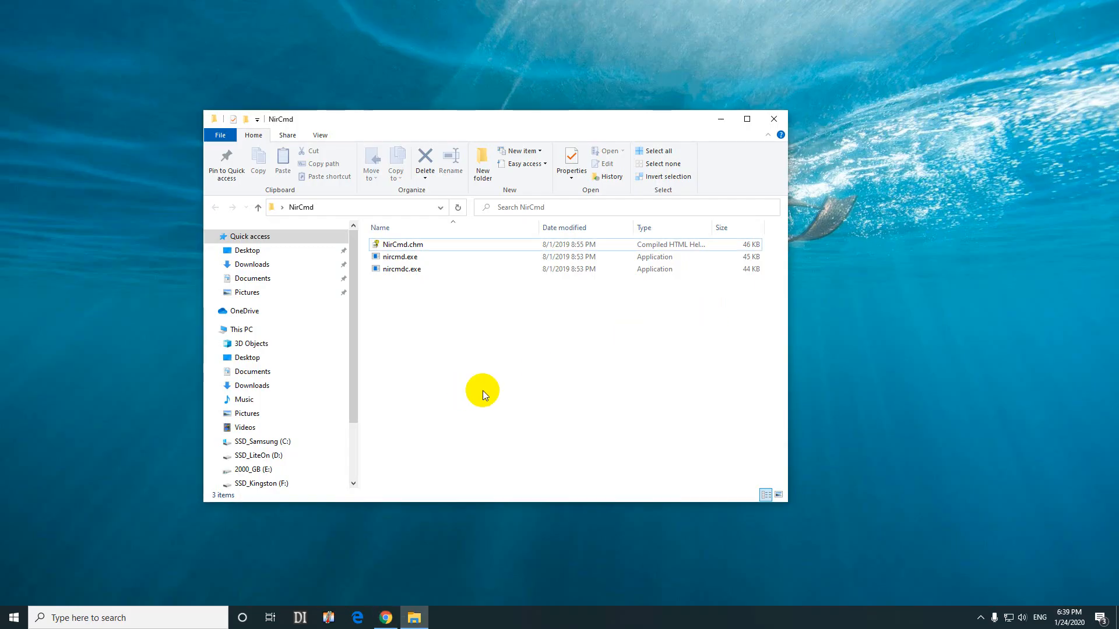
mouse_move(433, 300)
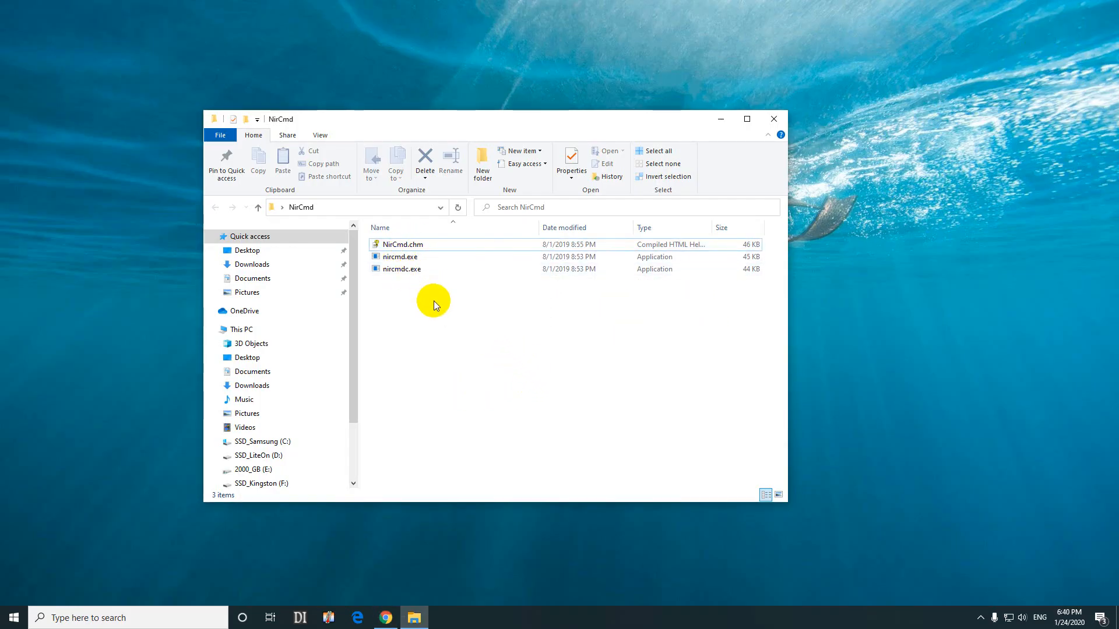
click(402, 244)
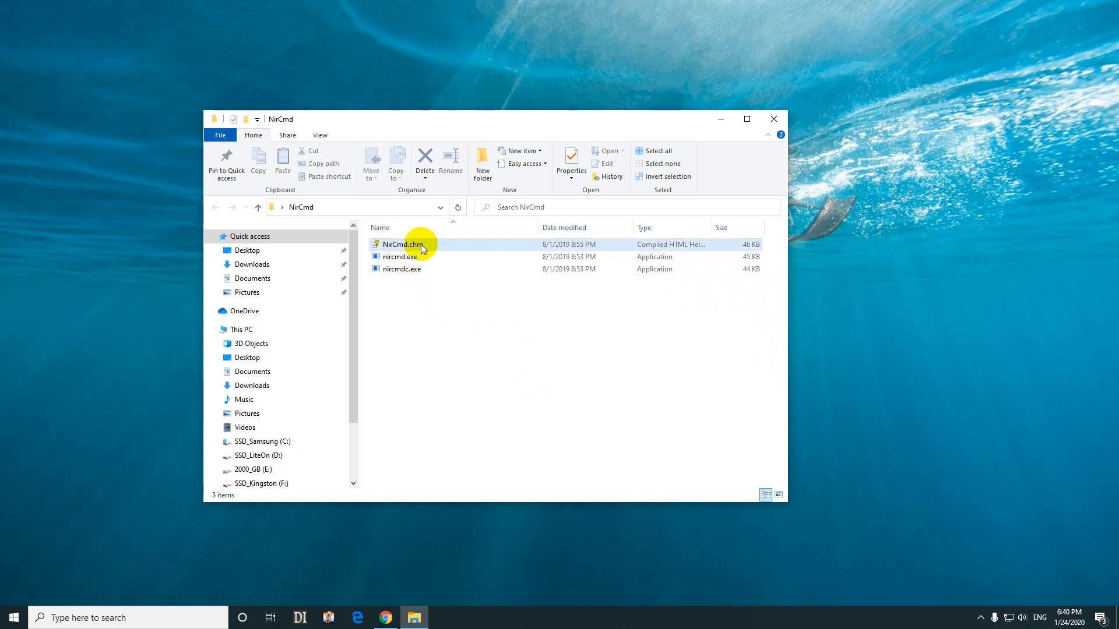
double_click(402, 245)
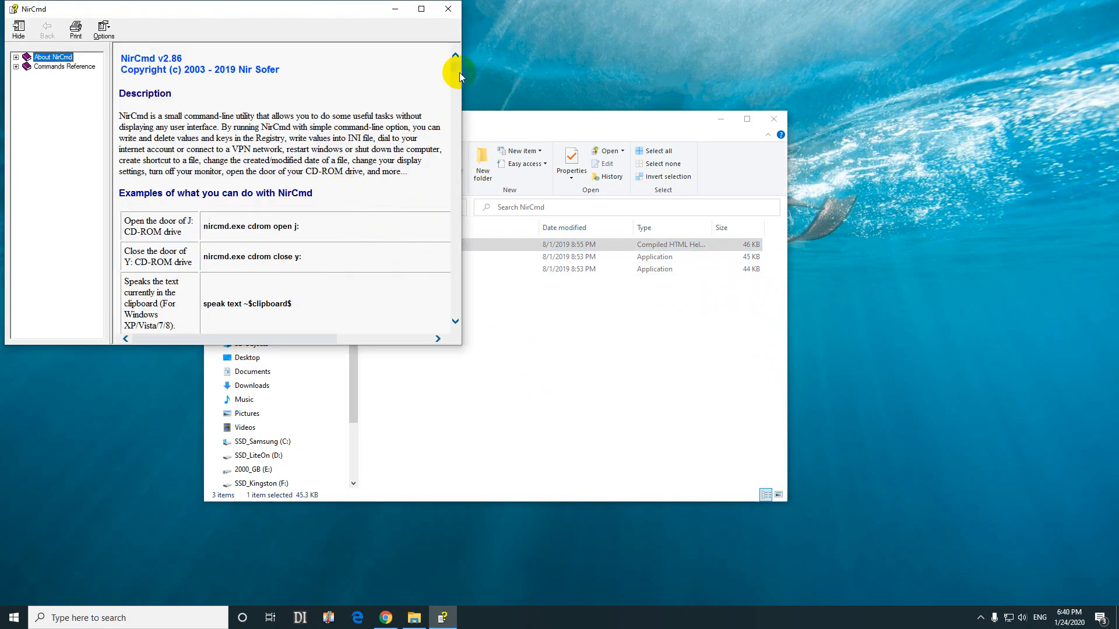
mouse_move(448, 8)
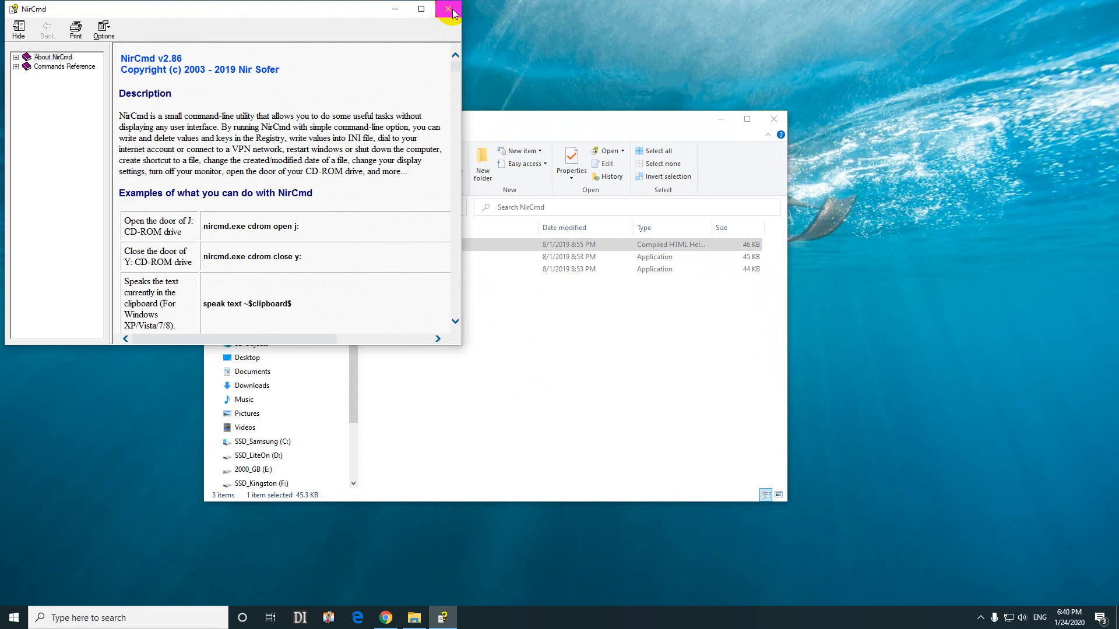
click(448, 8)
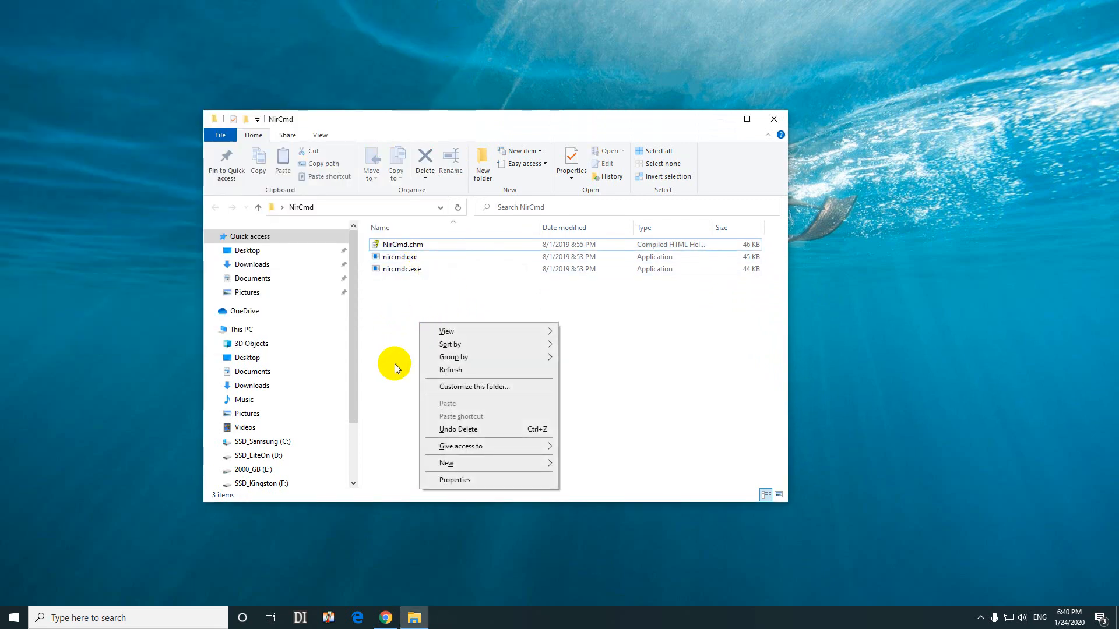
- Create a new text document named mute.bat, accepting the extension change
click(445, 462)
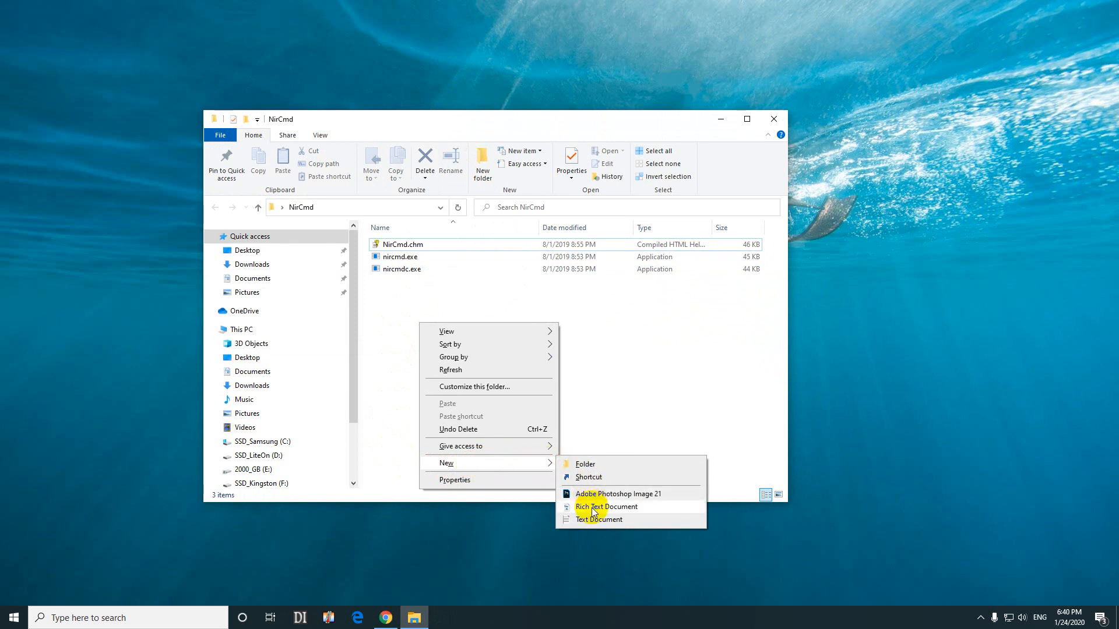
click(599, 520)
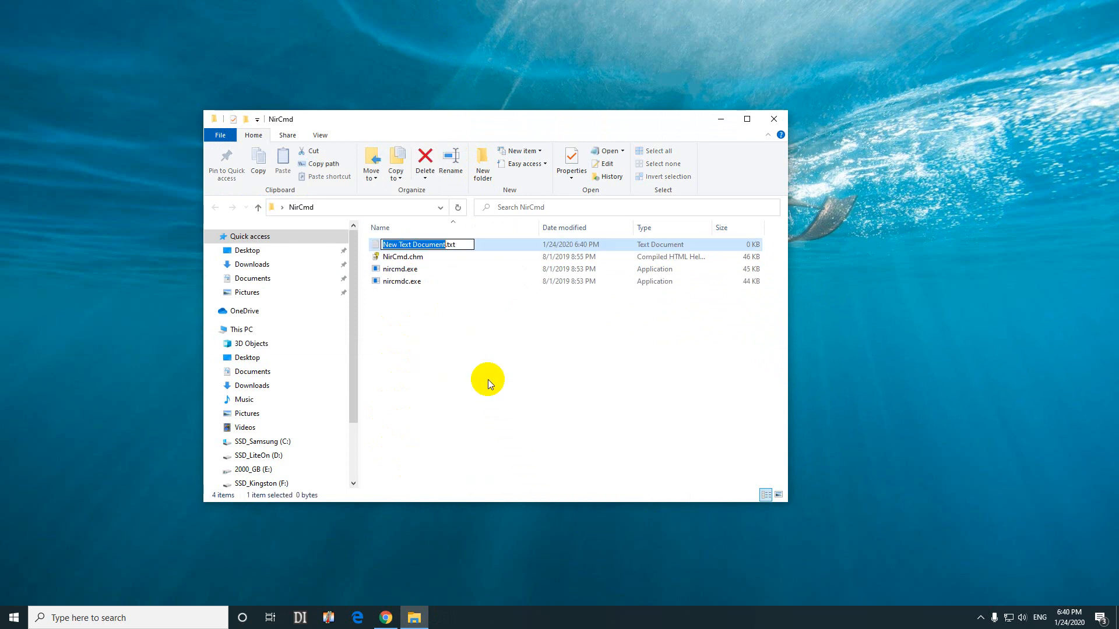
text(mute.txt)
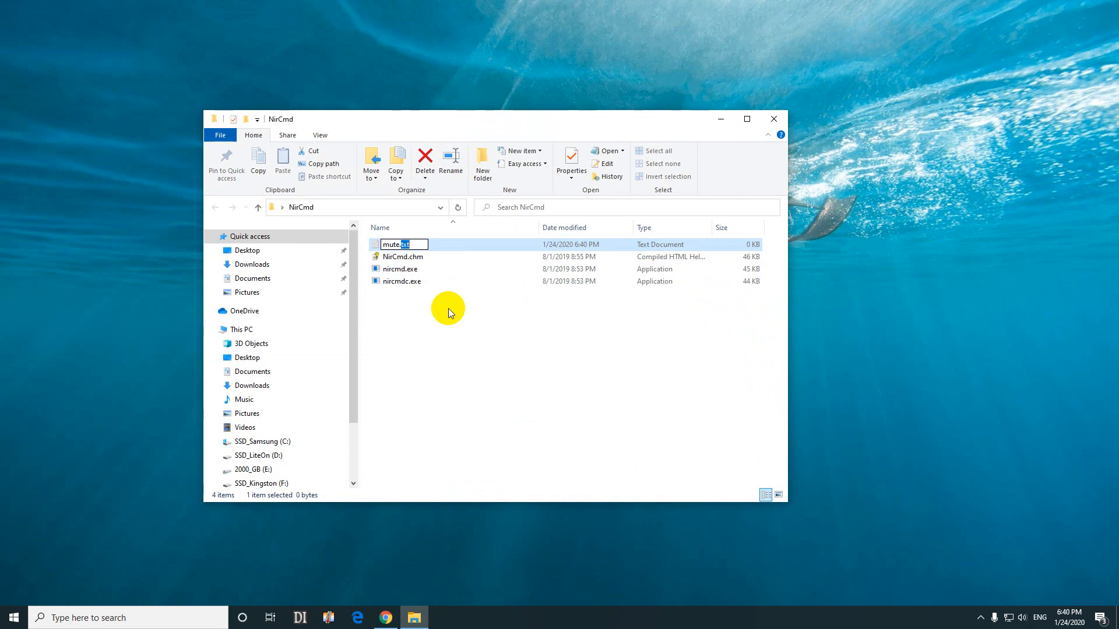
text(mute.bat)
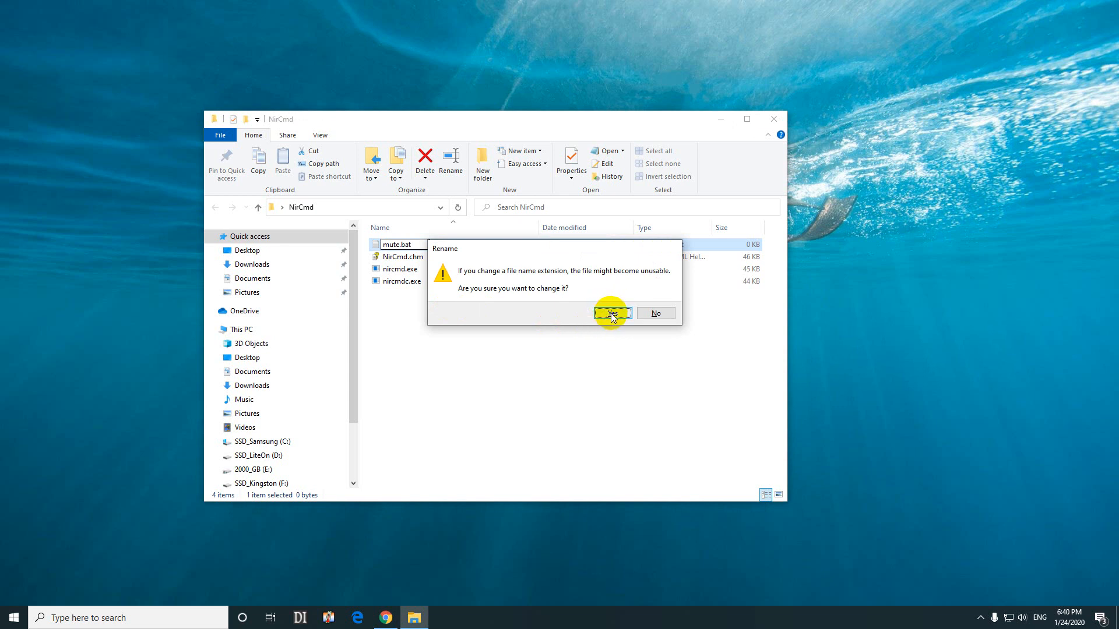
click(611, 313)
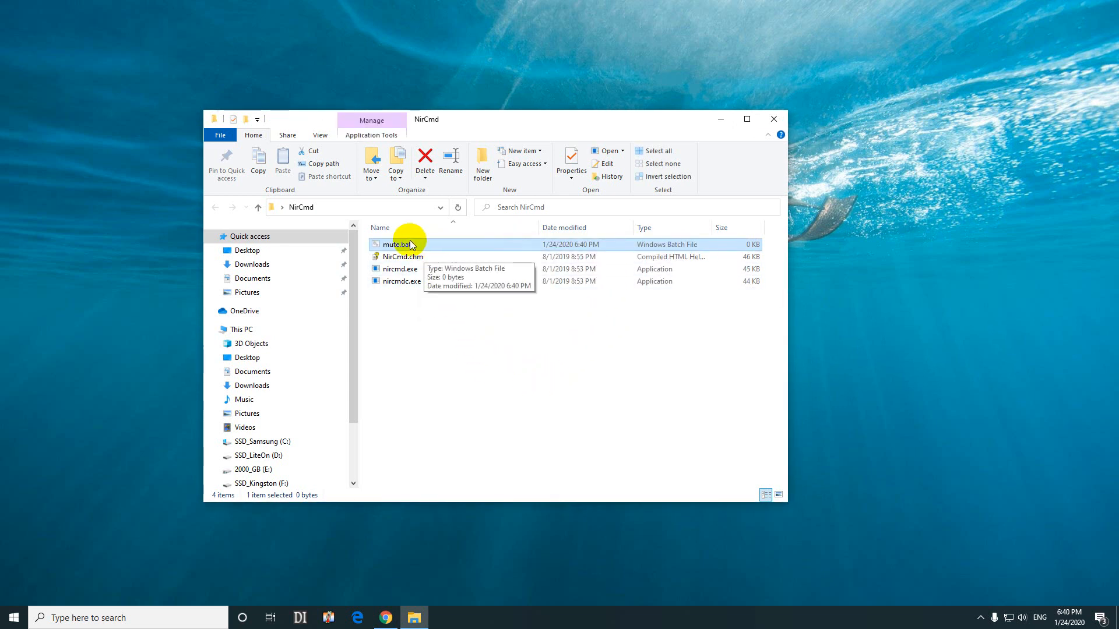
right_click(397, 244)
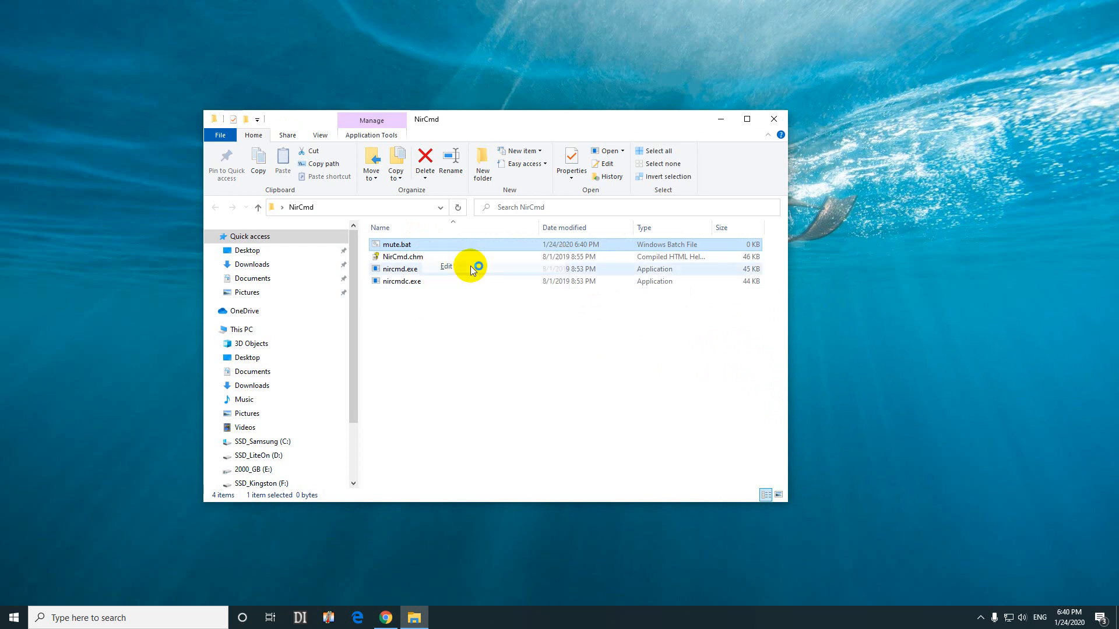
- Paste 'nircmd.exe mutesysvolume 2' into mute.bat in Notepad and save it on closing
double_click(396, 244)
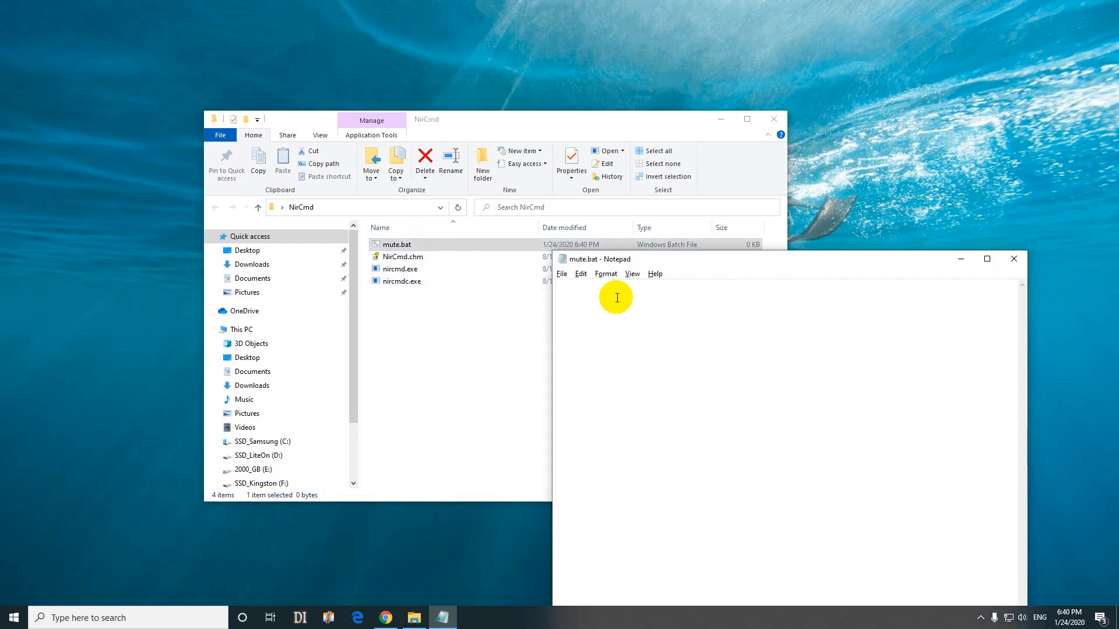
right_click(616, 296)
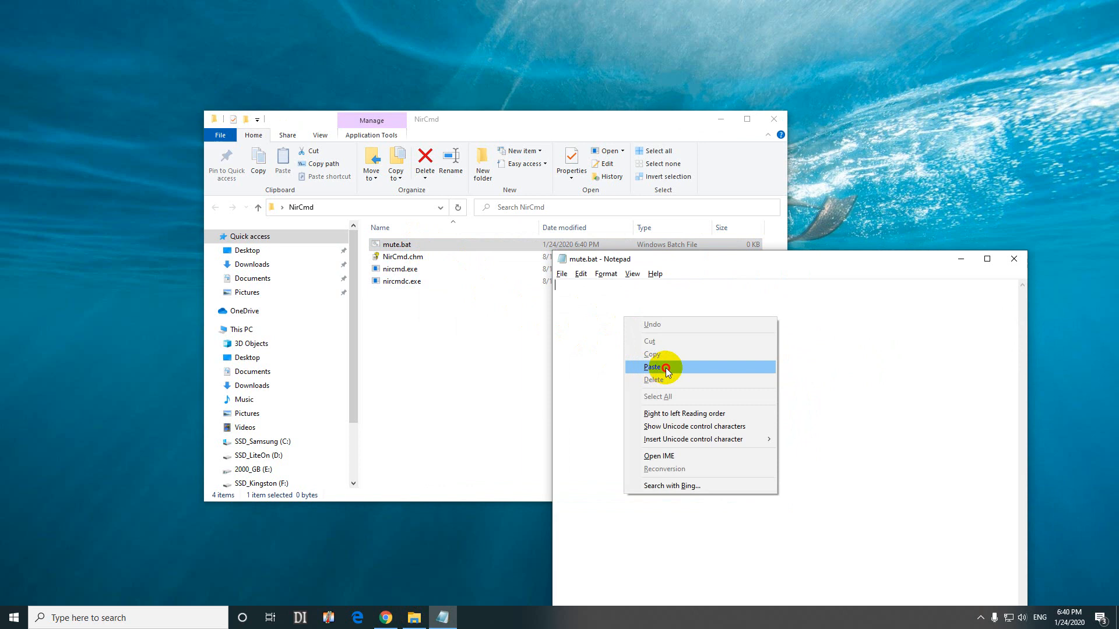
click(652, 366)
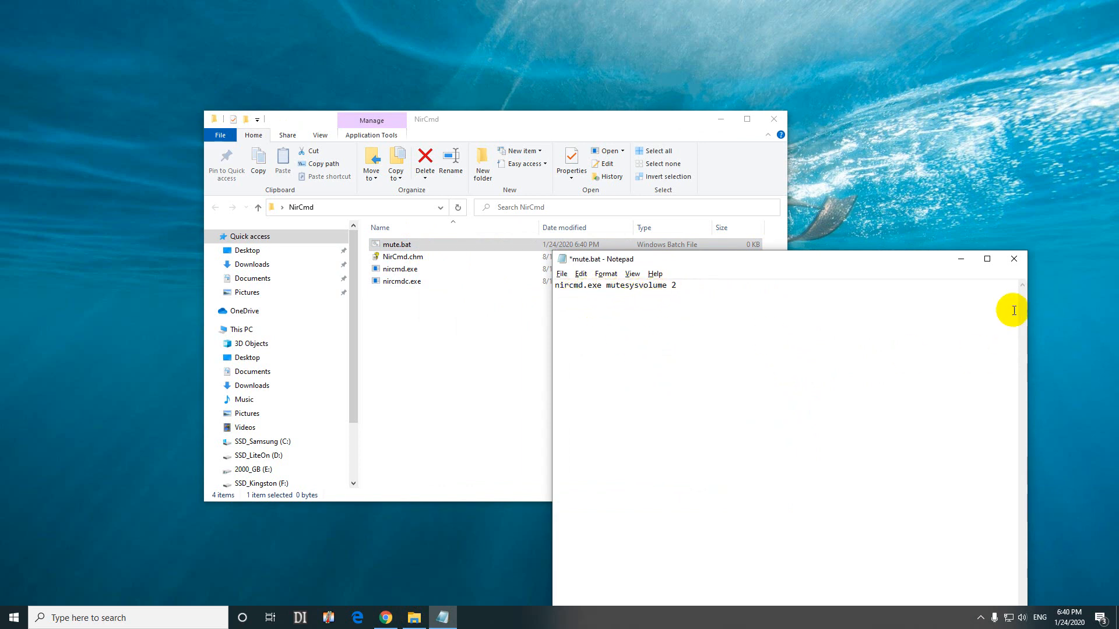
click(1013, 258)
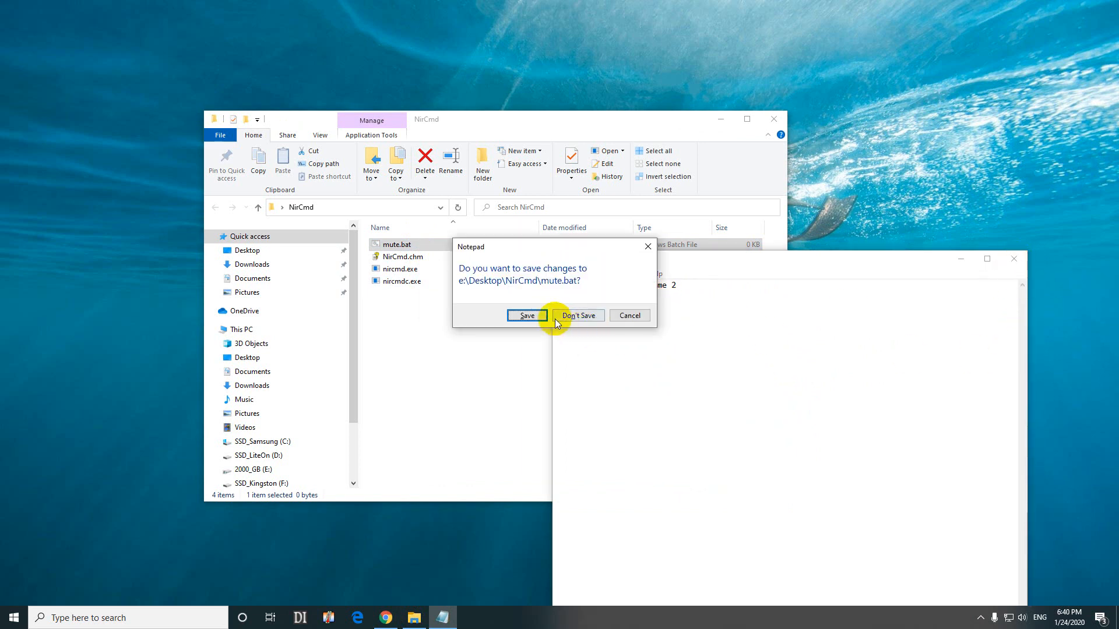
click(578, 315)
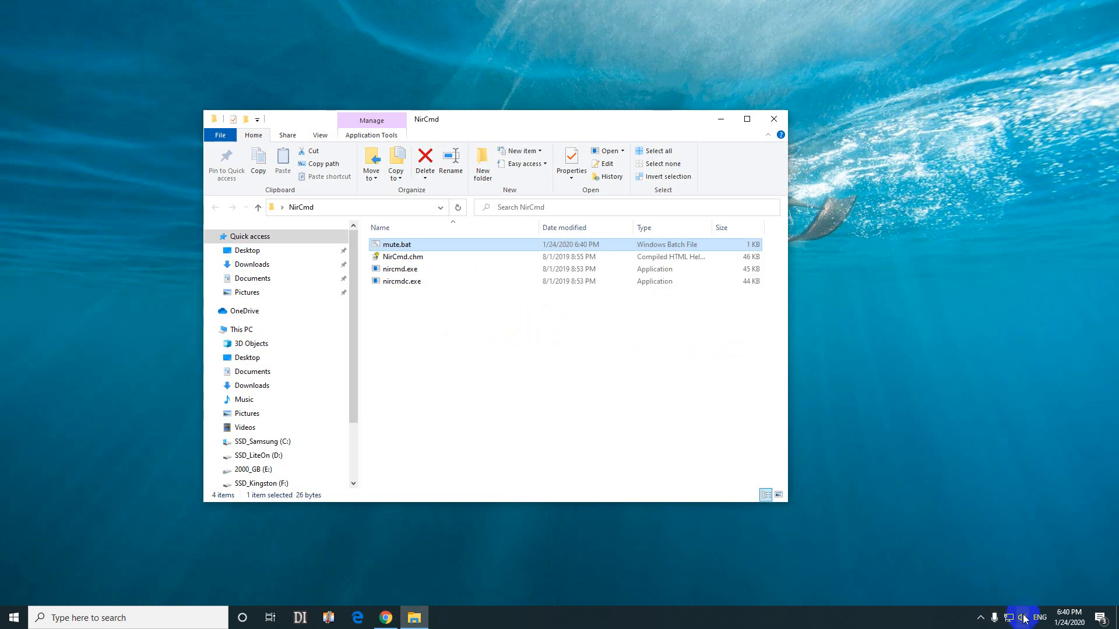
- Open Volume Mixer, adjust Headphones volume, and toggle its mute button back to unmuted
right_click(1009, 618)
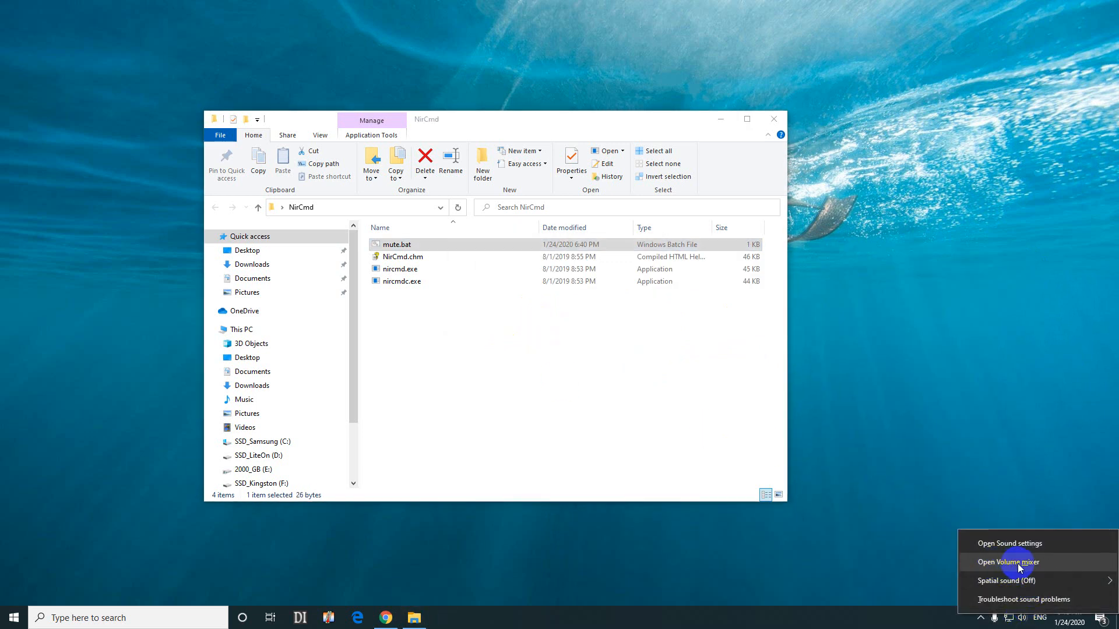
click(1007, 562)
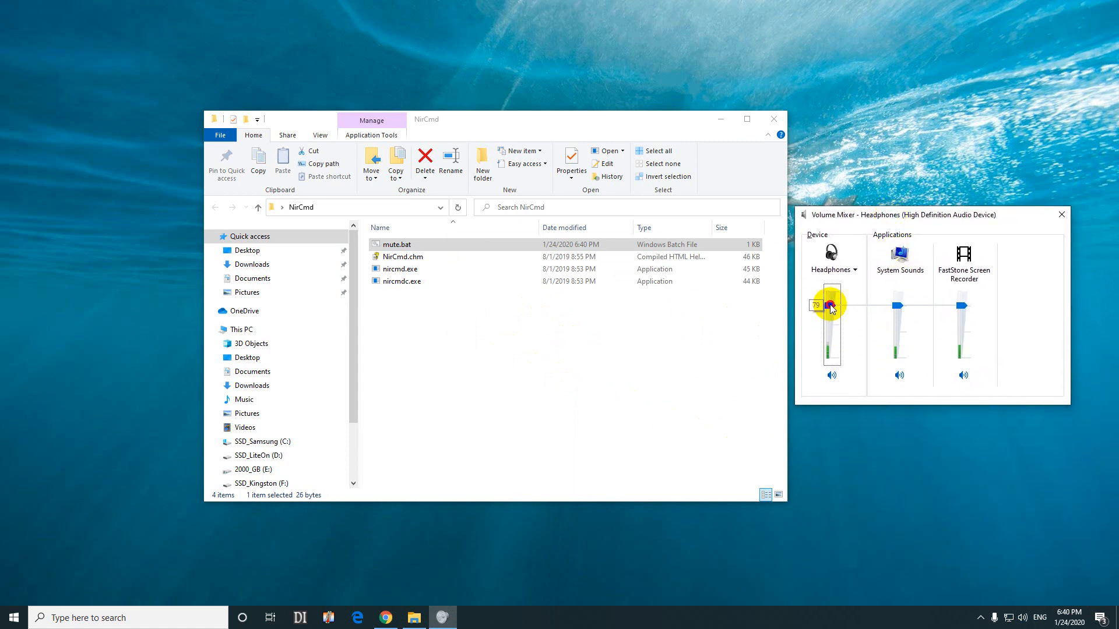
drag(830, 311, 832, 372)
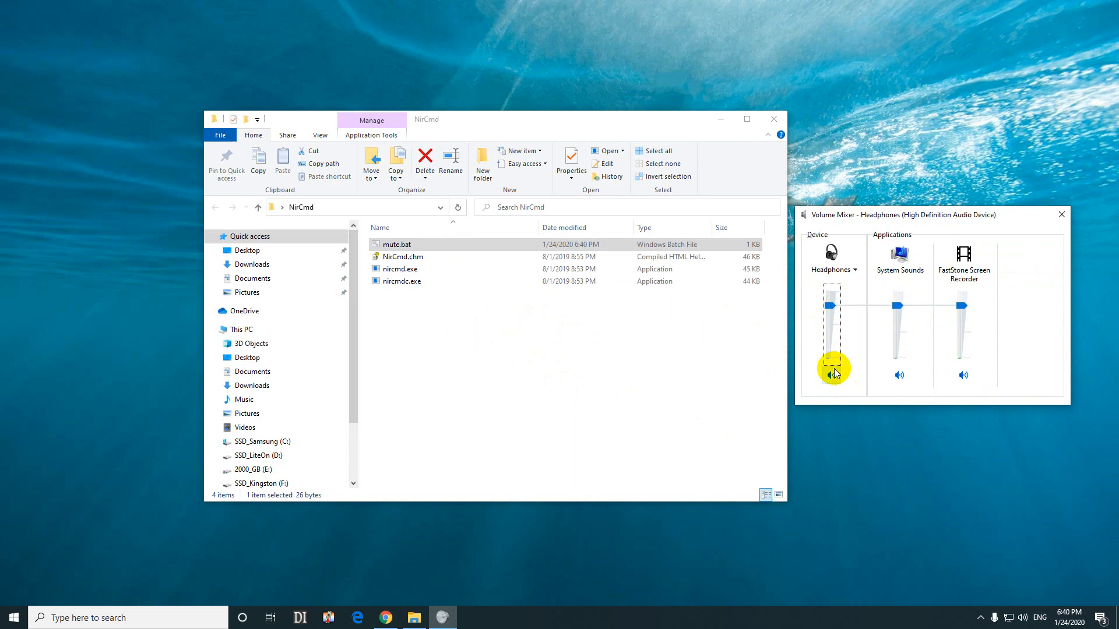
click(831, 374)
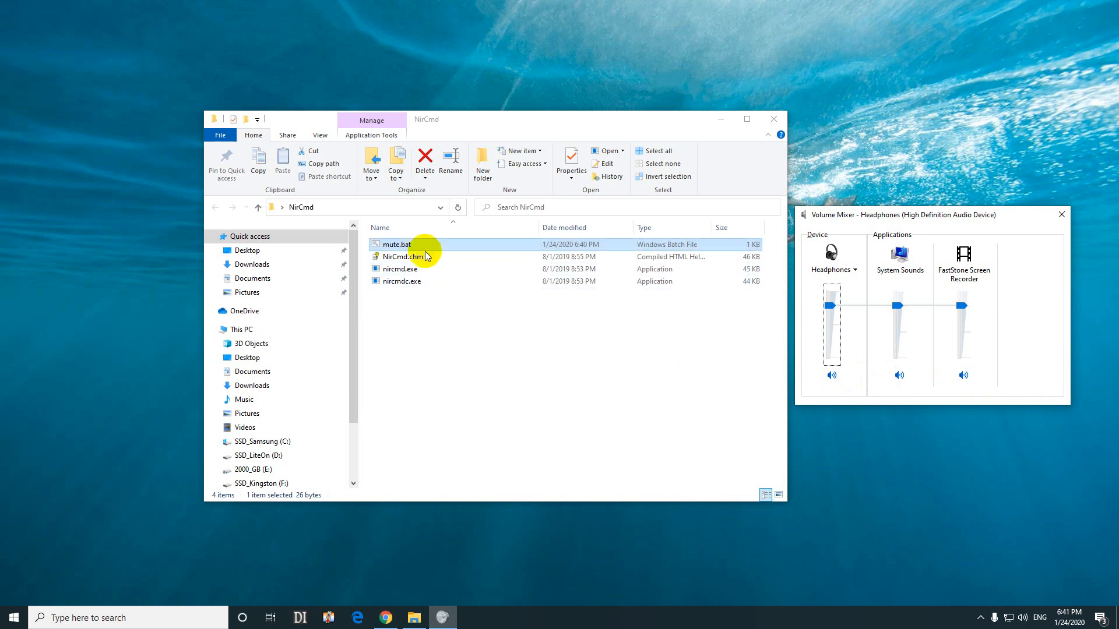
click(830, 376)
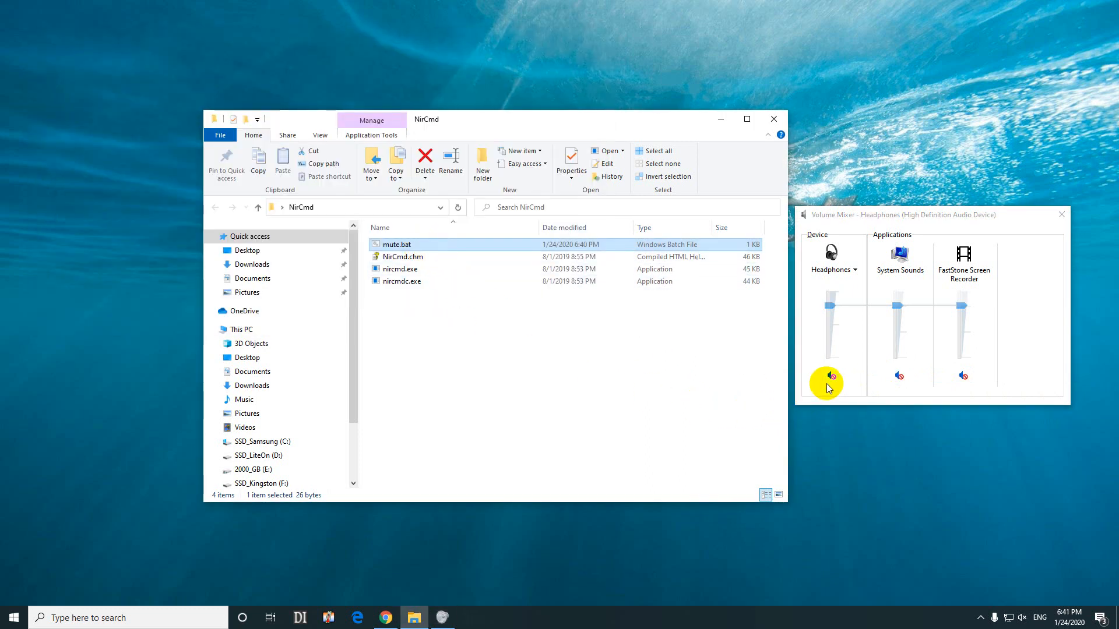
click(827, 376)
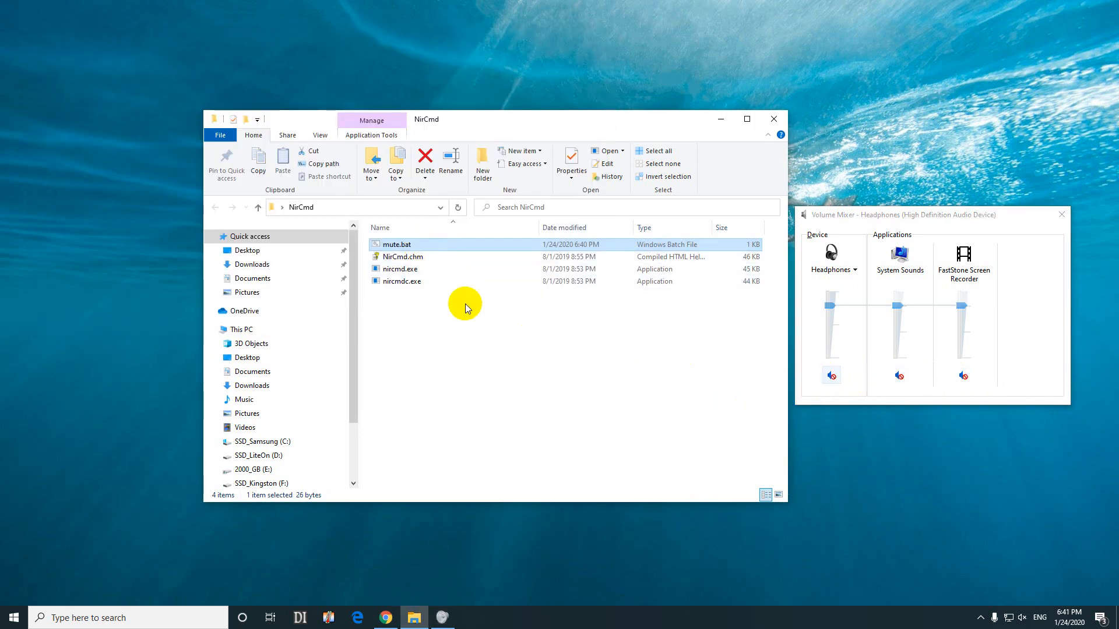
click(830, 375)
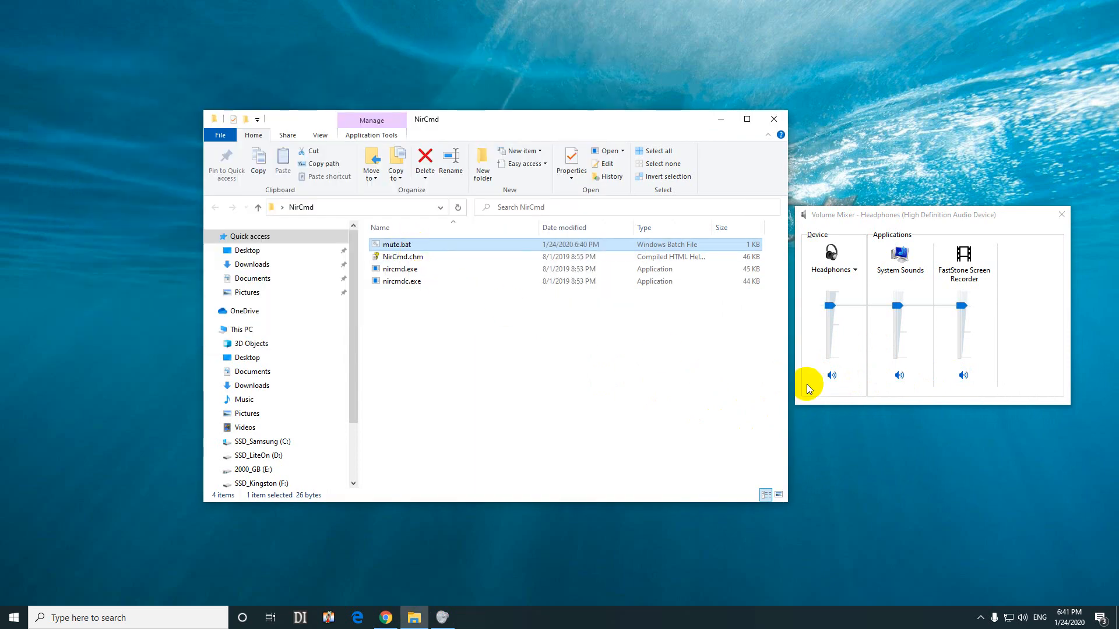
mouse_move(495, 312)
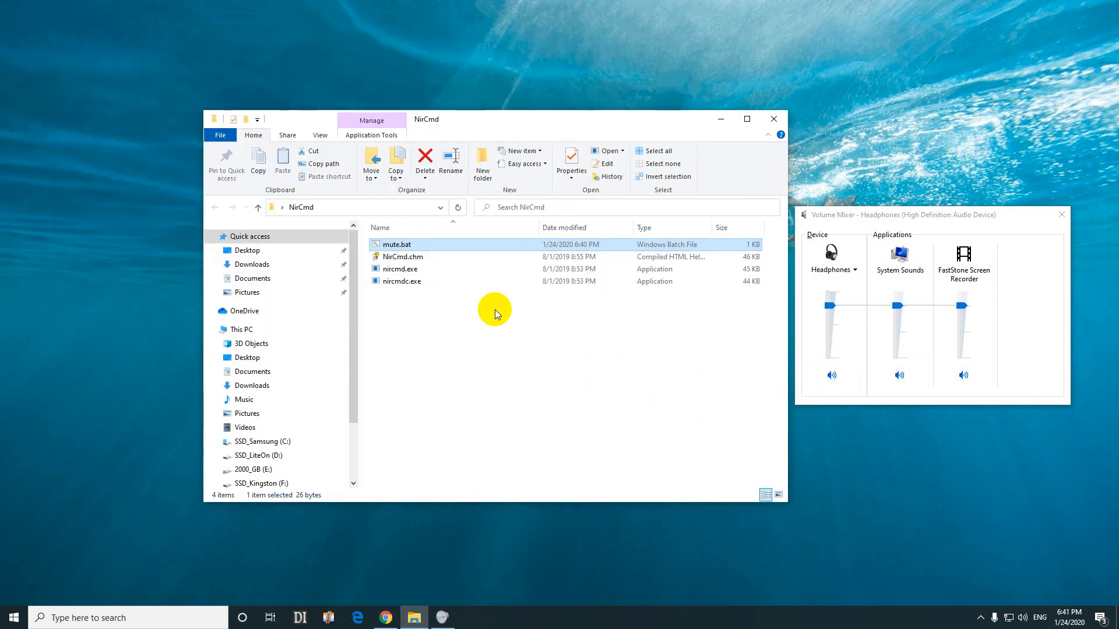
mouse_move(407, 239)
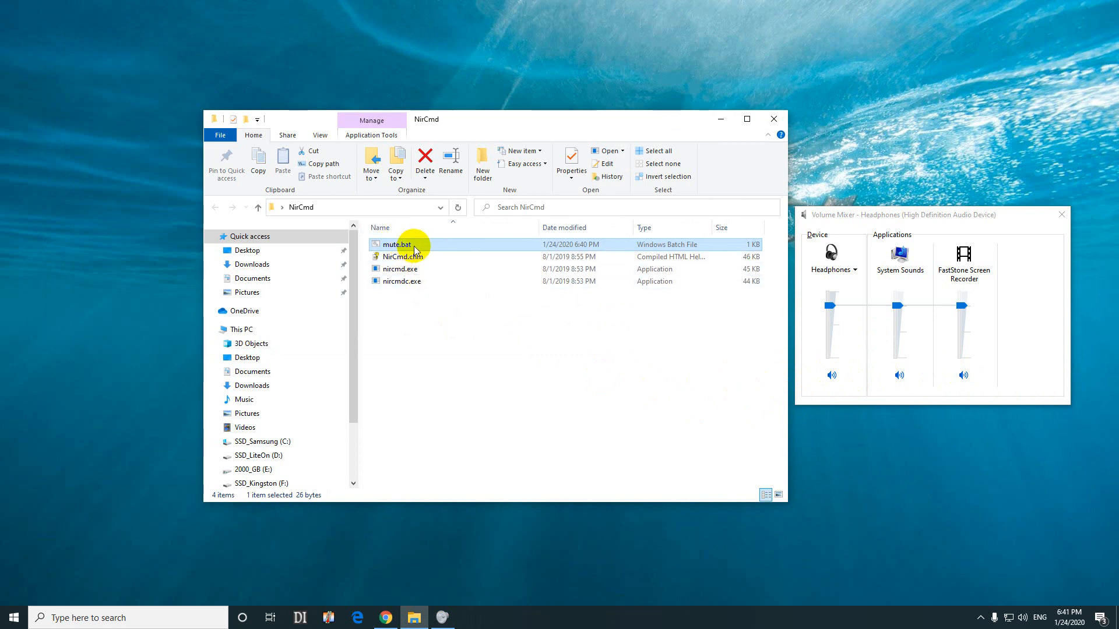
mouse_move(425, 248)
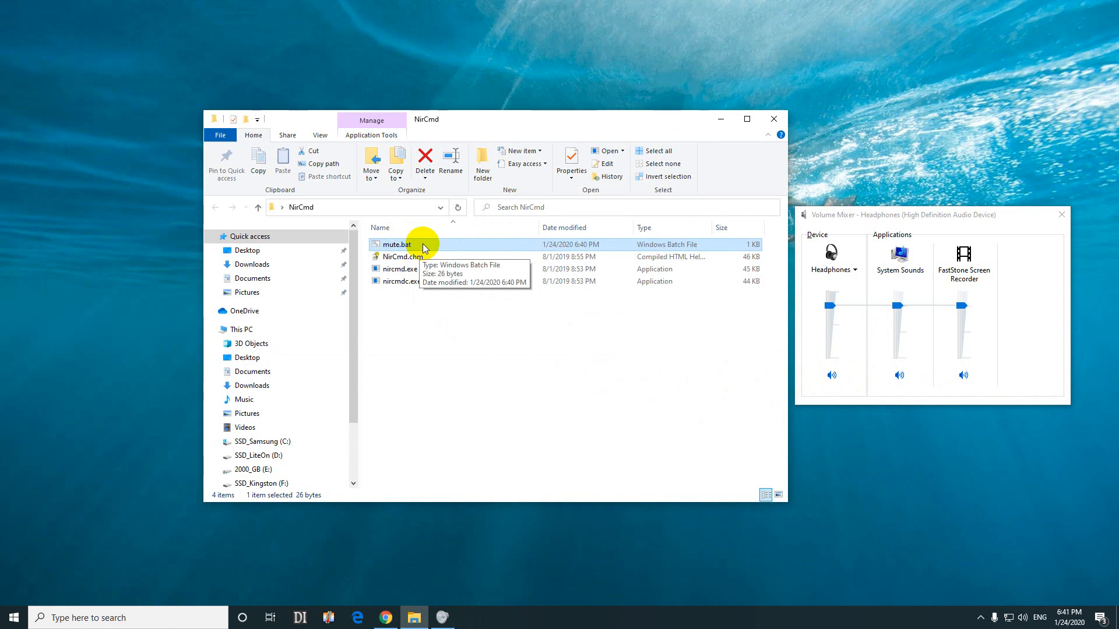
- Right-drag mute.bat and create 'mute.bat - Shortcut' in the same folder
double_click(398, 244)
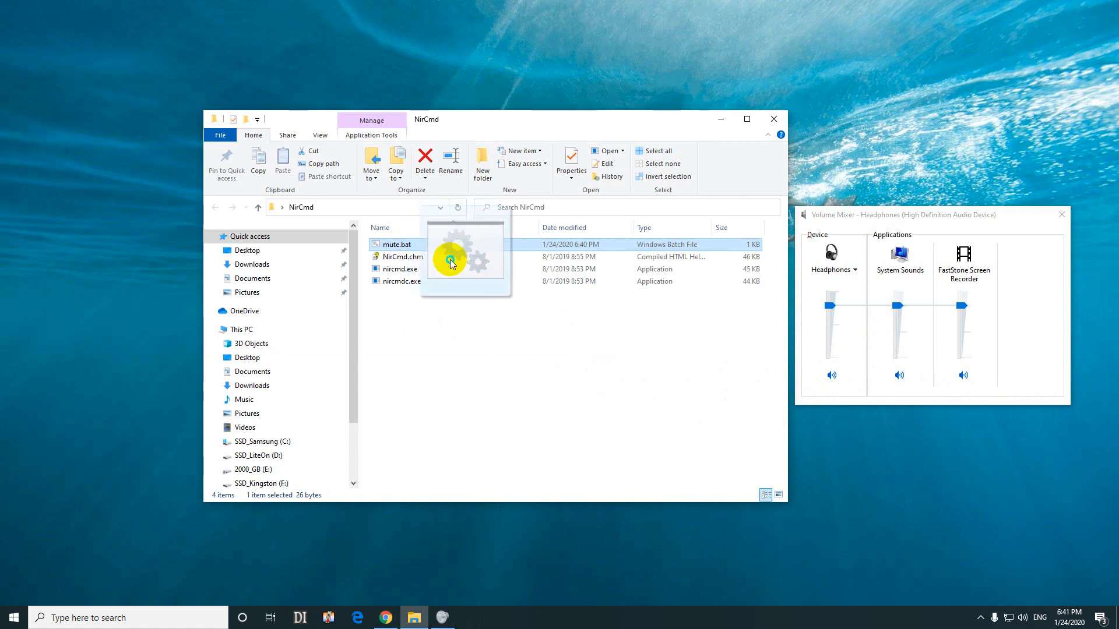
drag(449, 261, 468, 356)
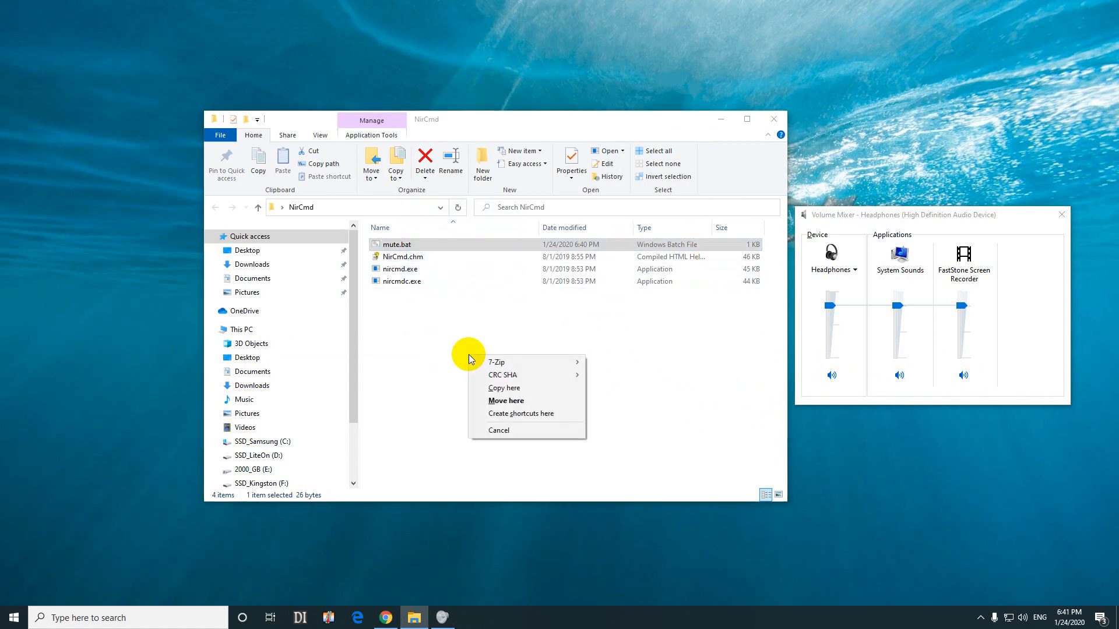
mouse_move(530, 413)
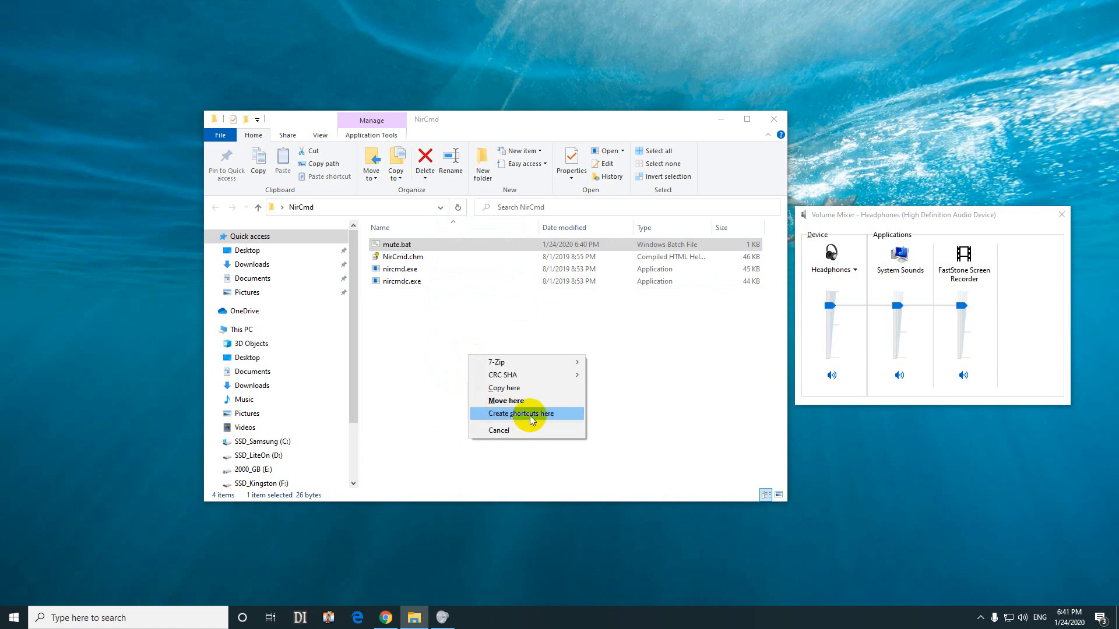
click(520, 414)
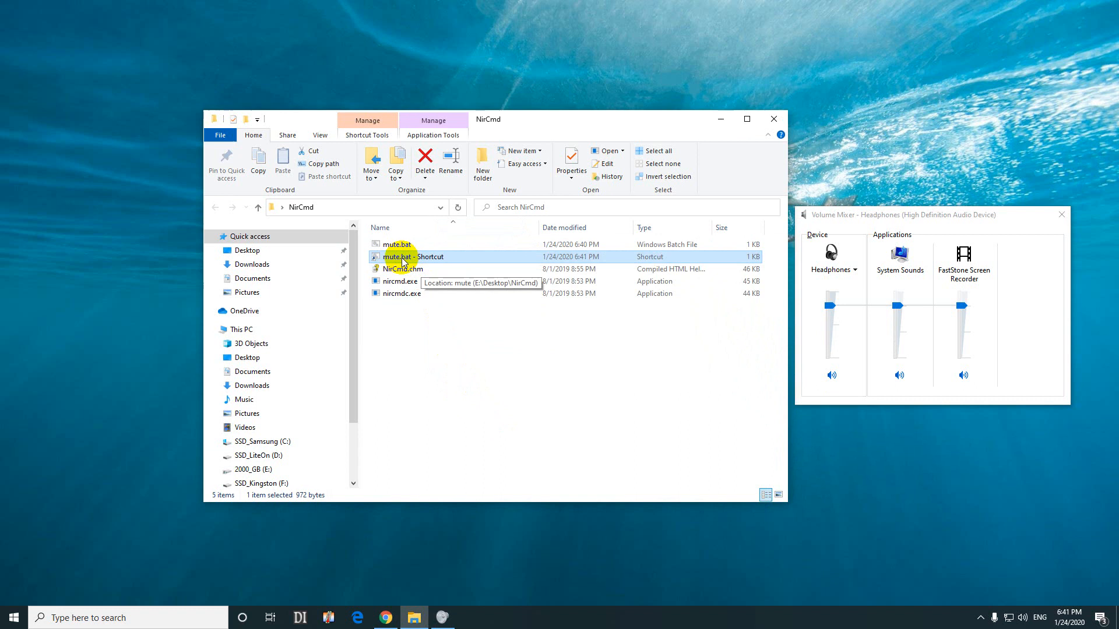
- Assign the hotkey Ctrl + Alt + M to 'mute.bat - Shortcut' in its Properties
right_click(412, 256)
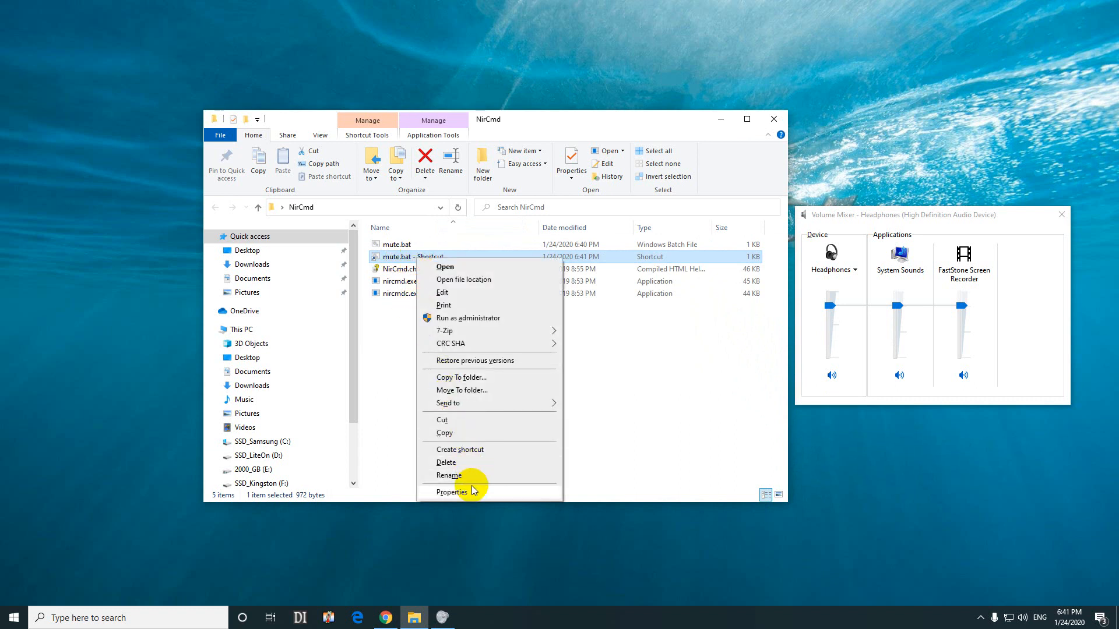
click(452, 491)
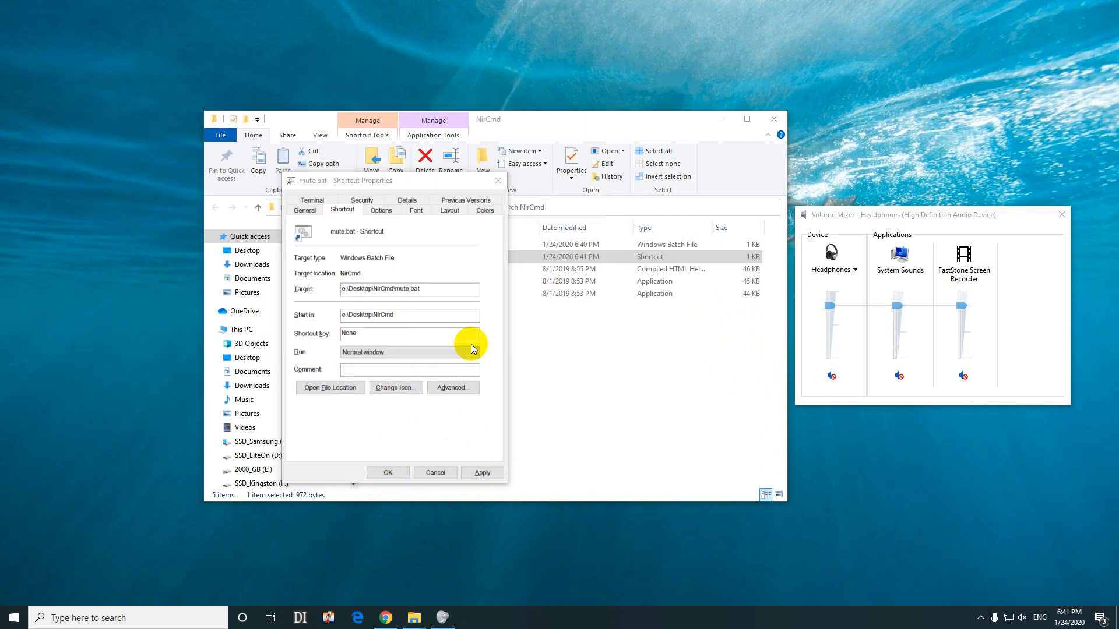
click(409, 333)
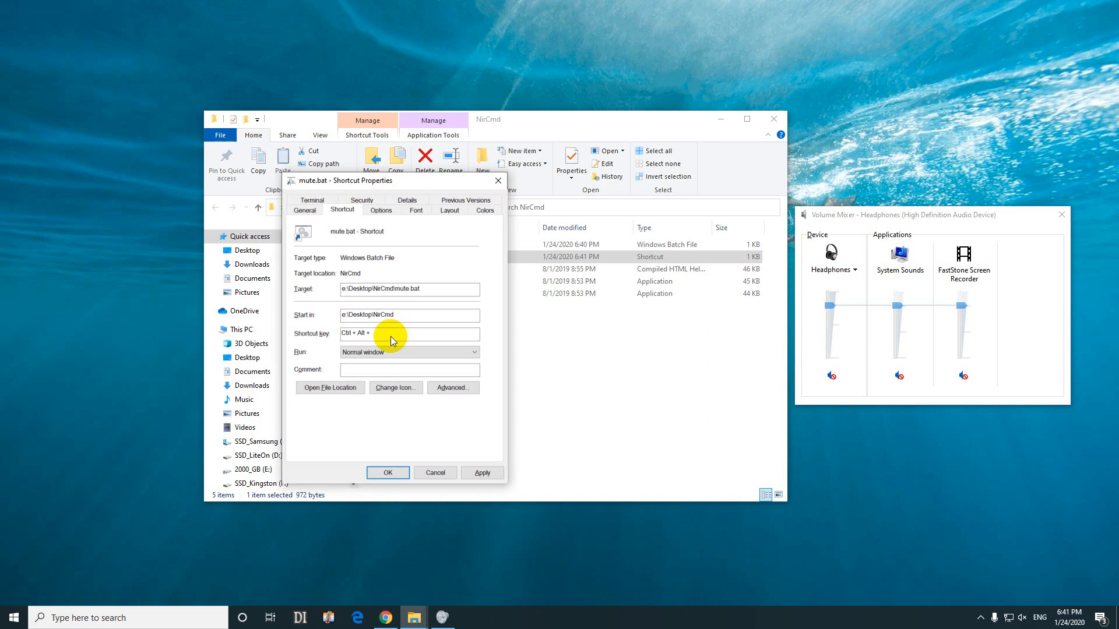
text(M)
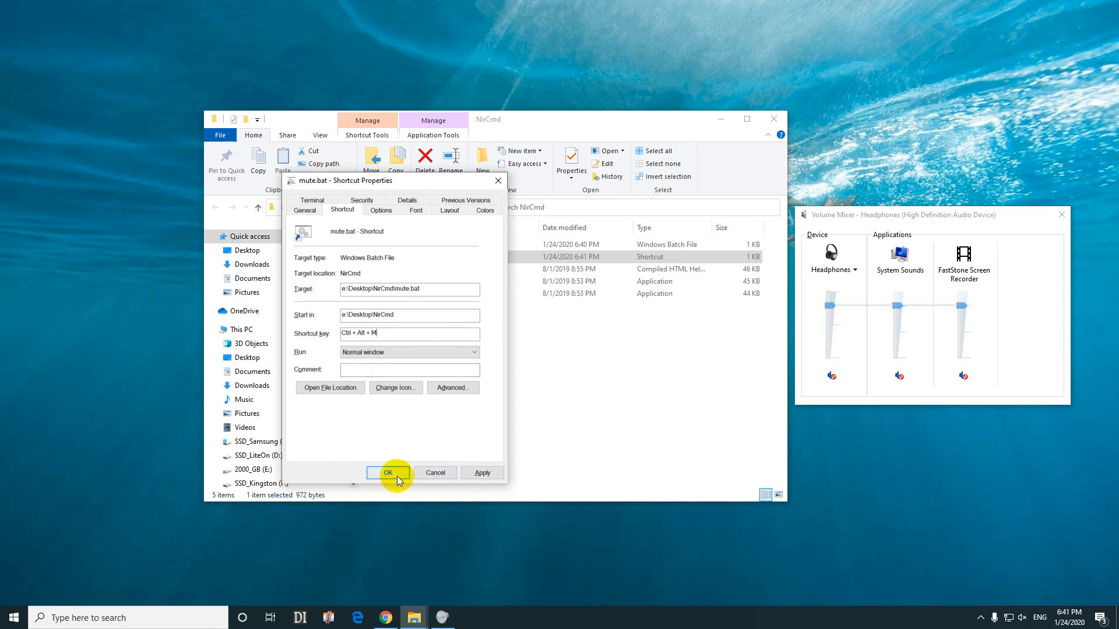
click(388, 473)
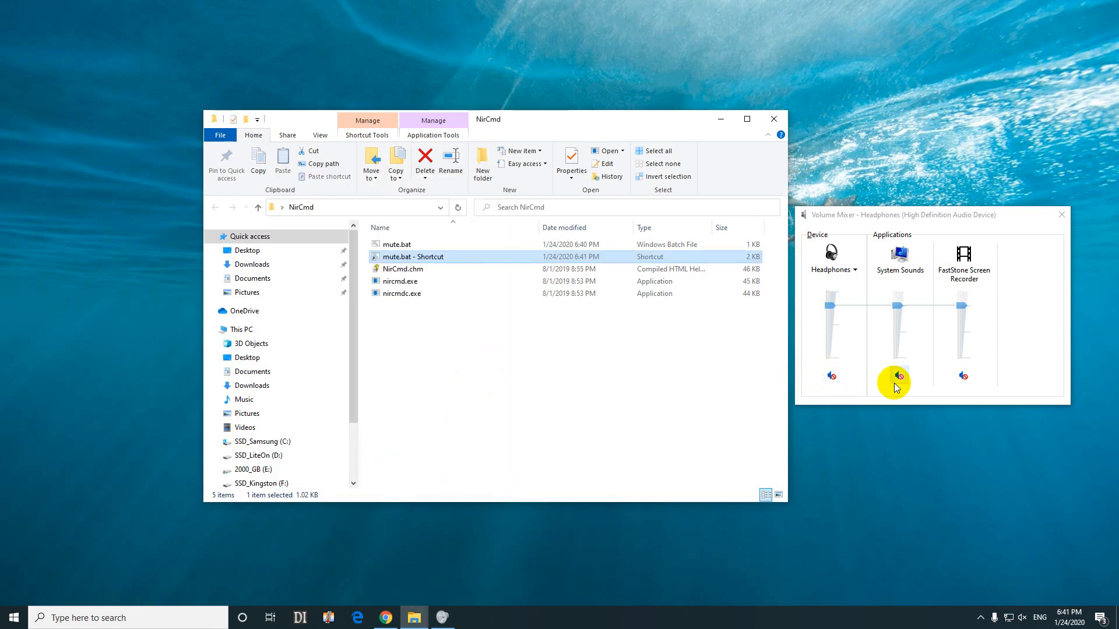
click(900, 376)
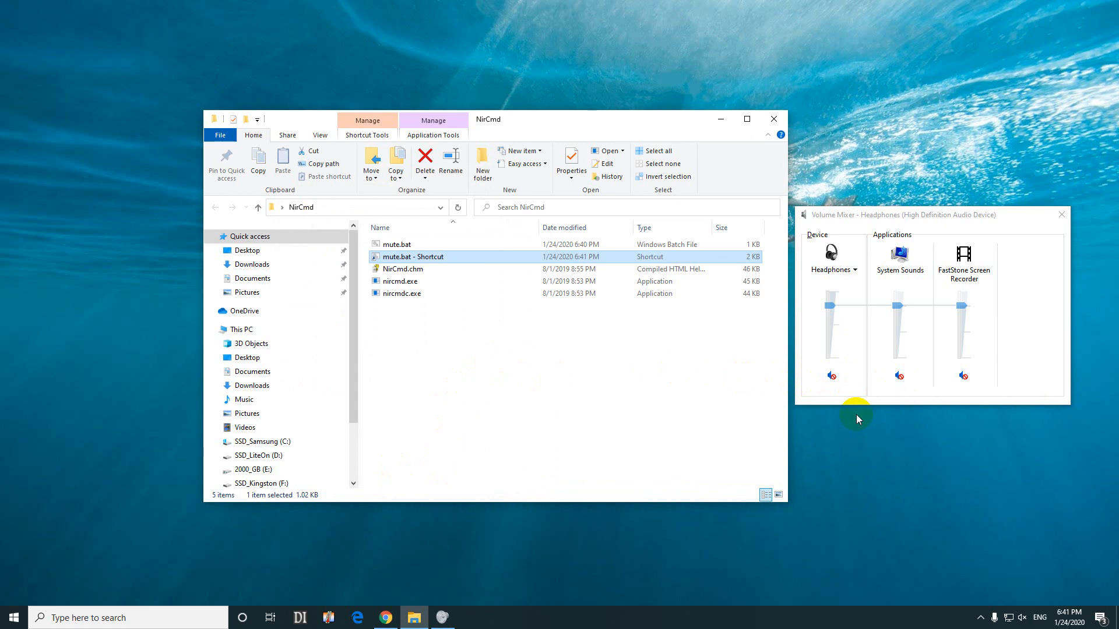
click(899, 375)
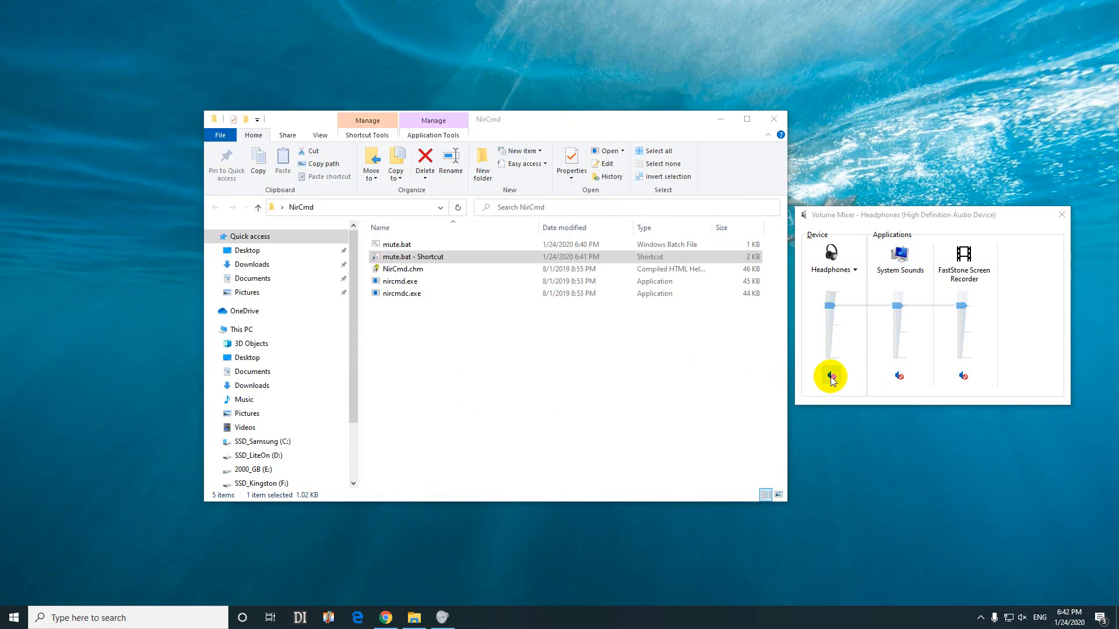
click(829, 376)
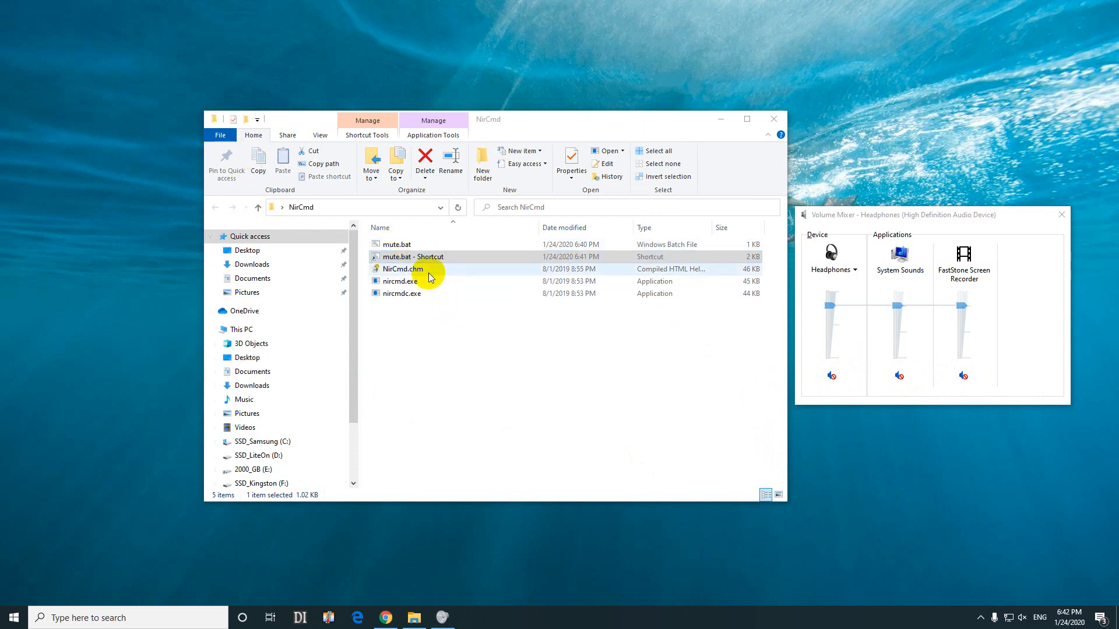
- Set the mute.bat shortcut's Run option to Minimized and save its properties
right_click(413, 257)
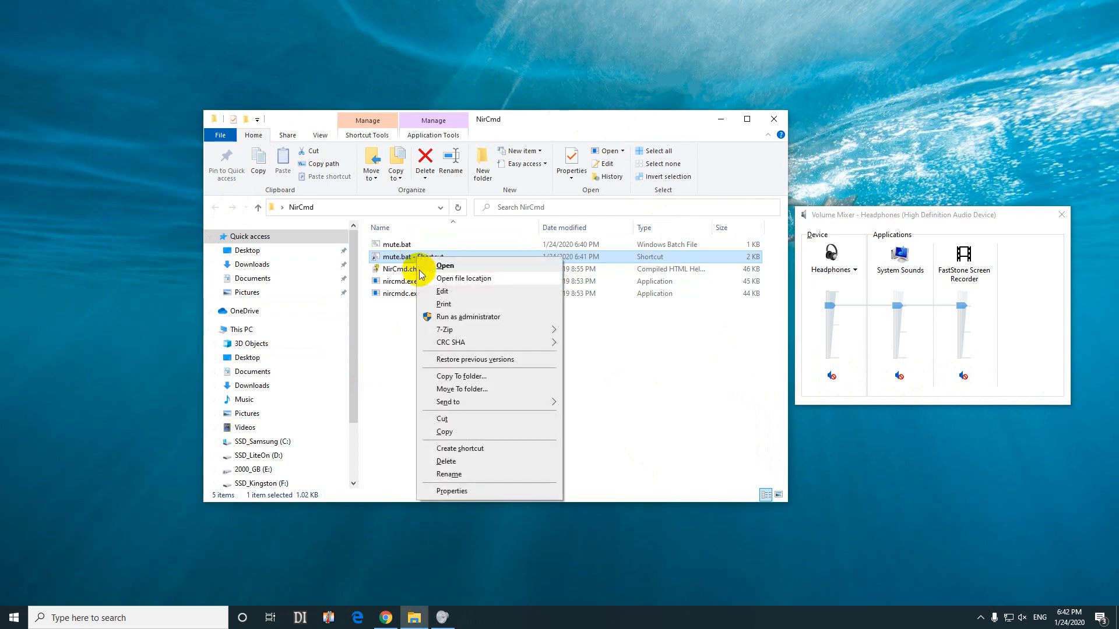
click(452, 490)
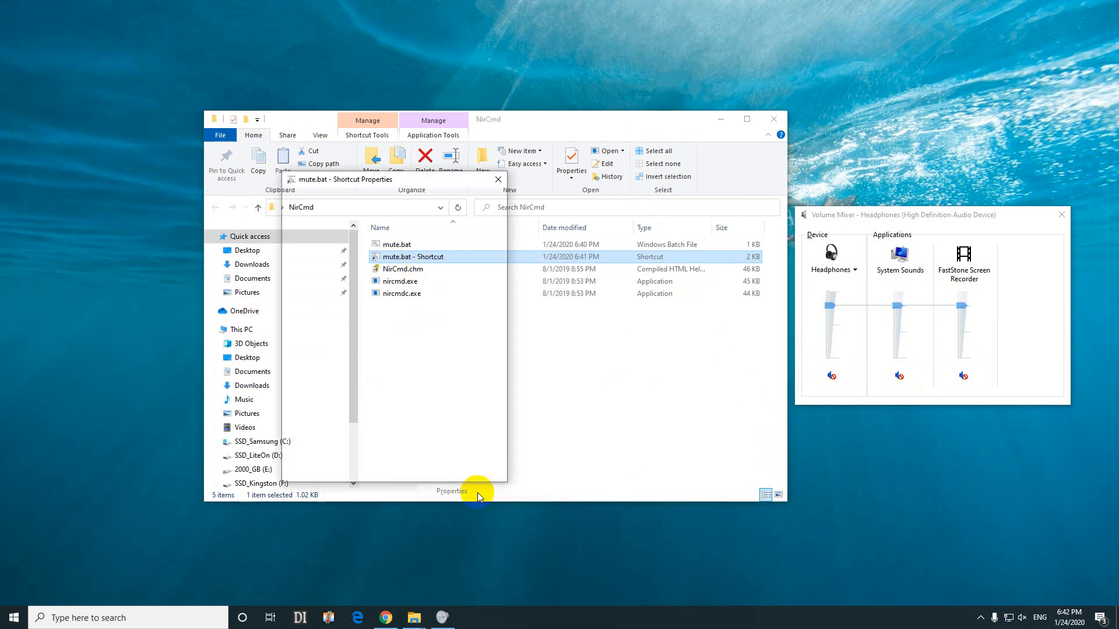
click(450, 490)
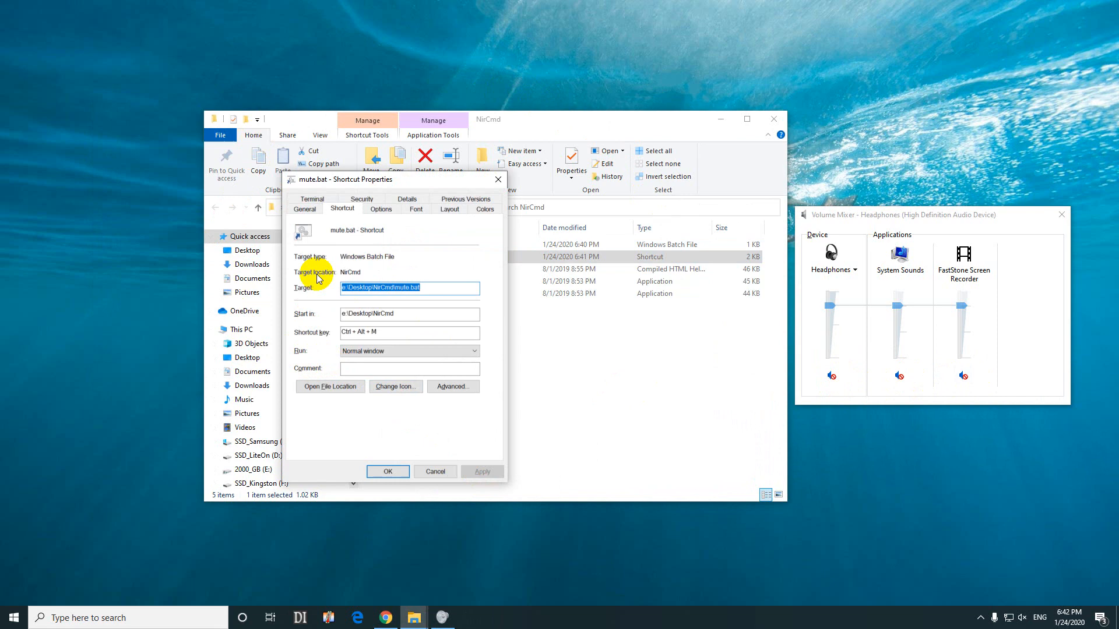
mouse_move(343, 353)
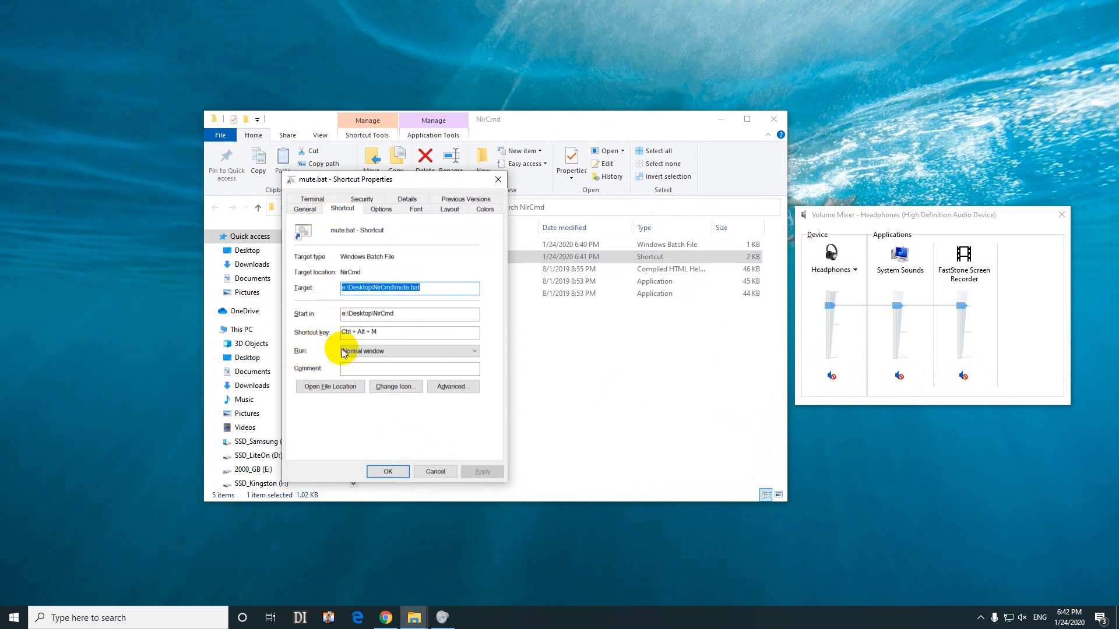
click(409, 350)
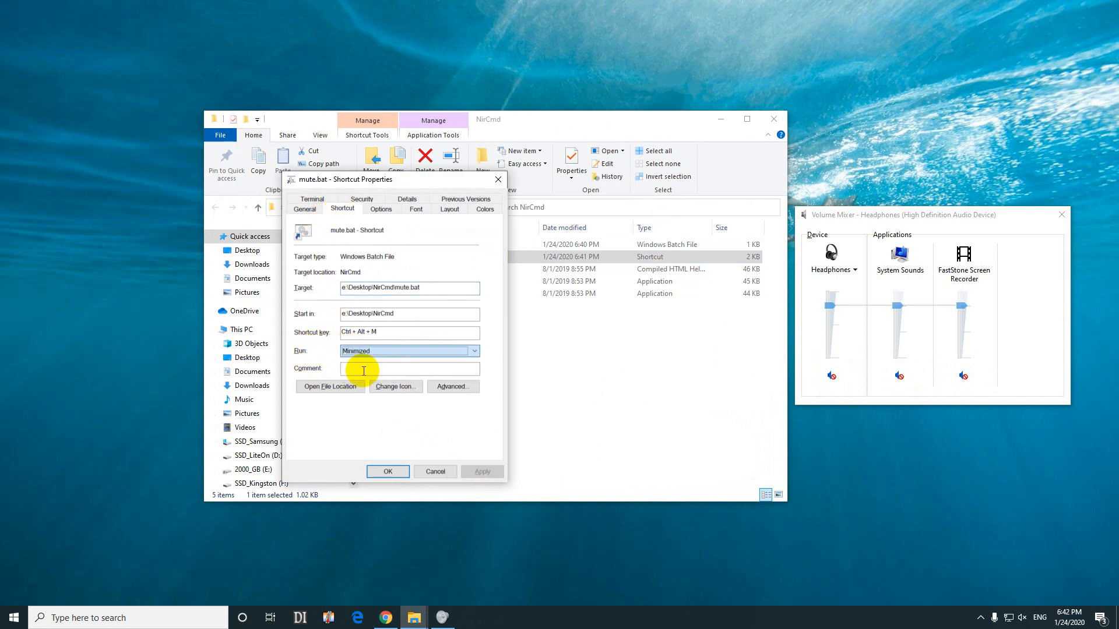
click(387, 472)
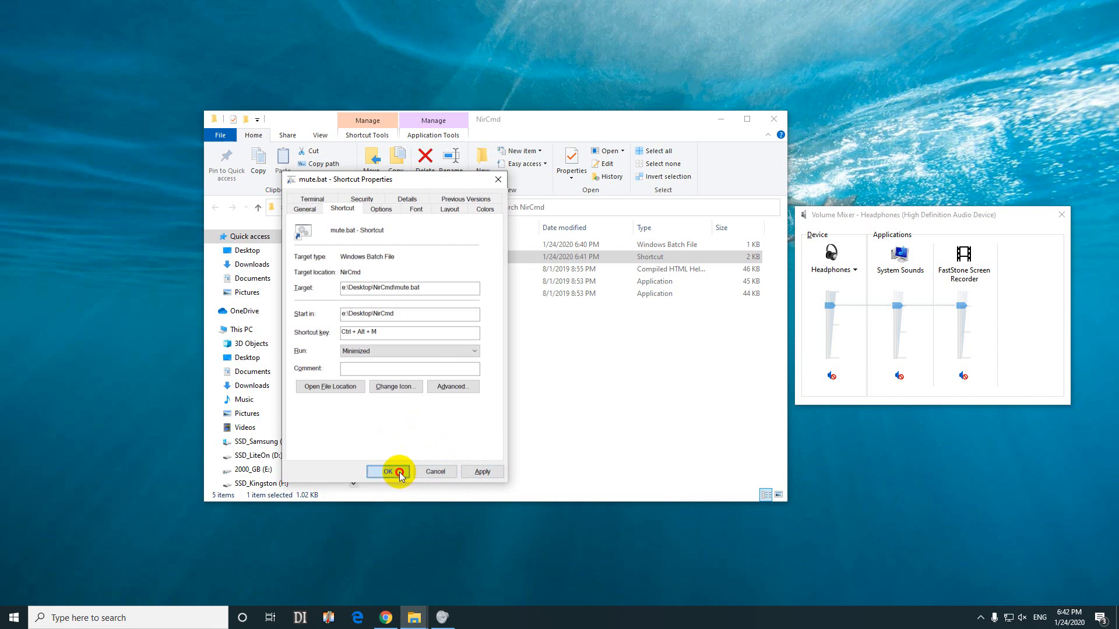
click(387, 472)
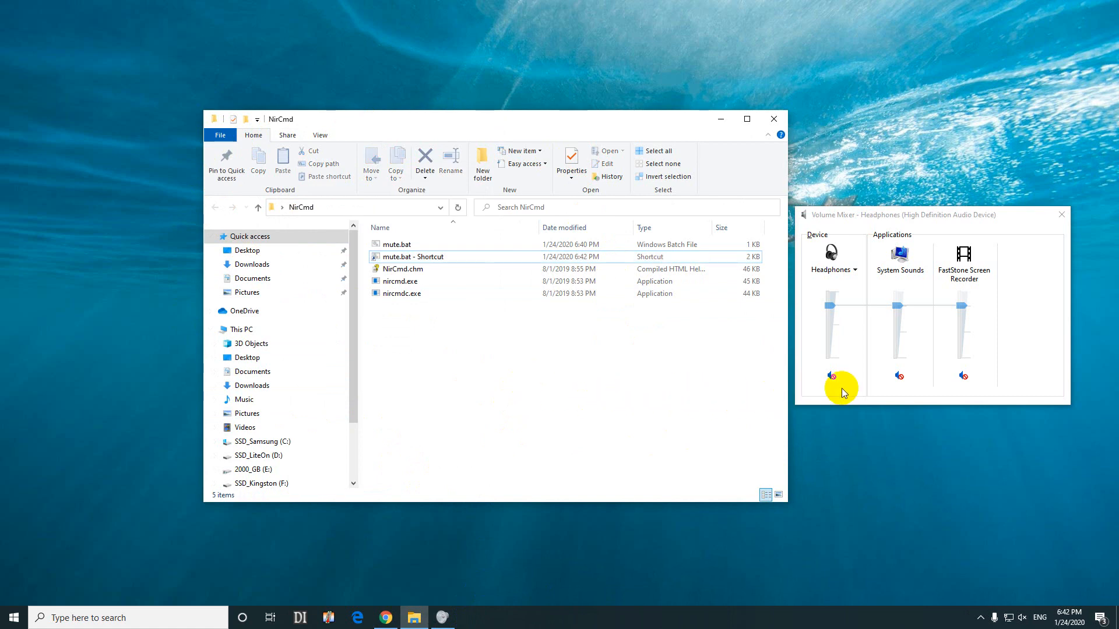
click(832, 376)
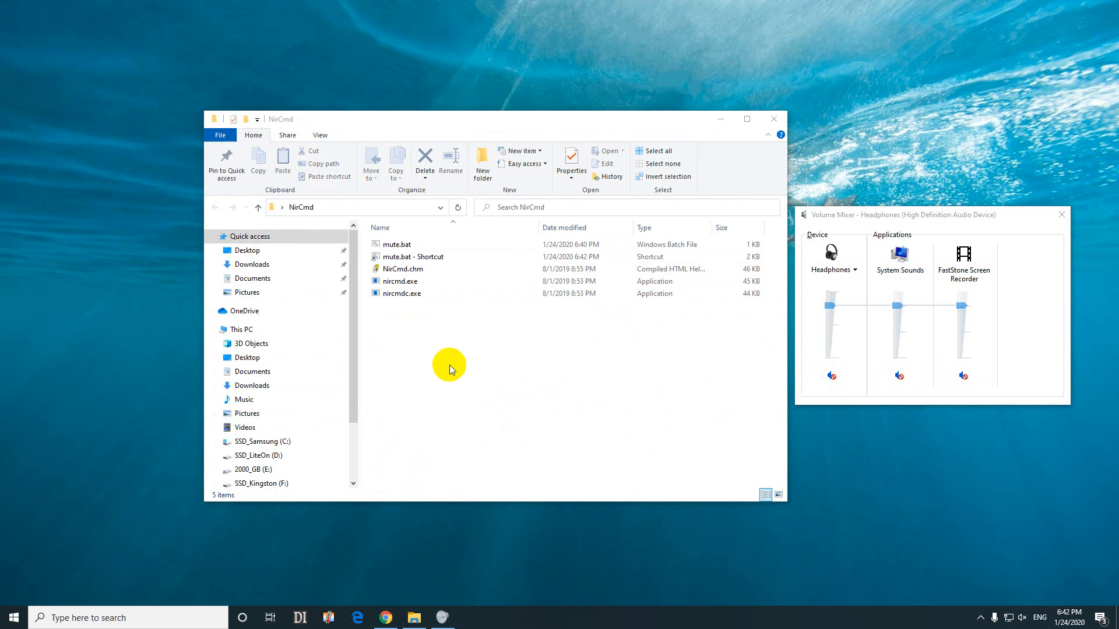
click(413, 256)
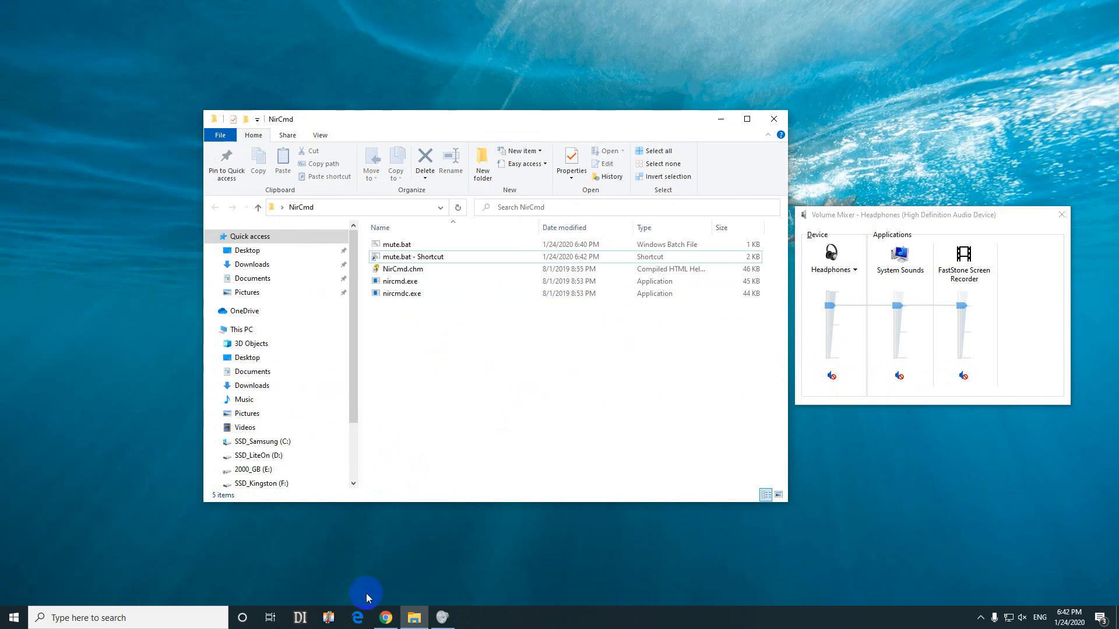
- Switch to Chrome and scroll down the NirCmd examples toward the version history
click(384, 617)
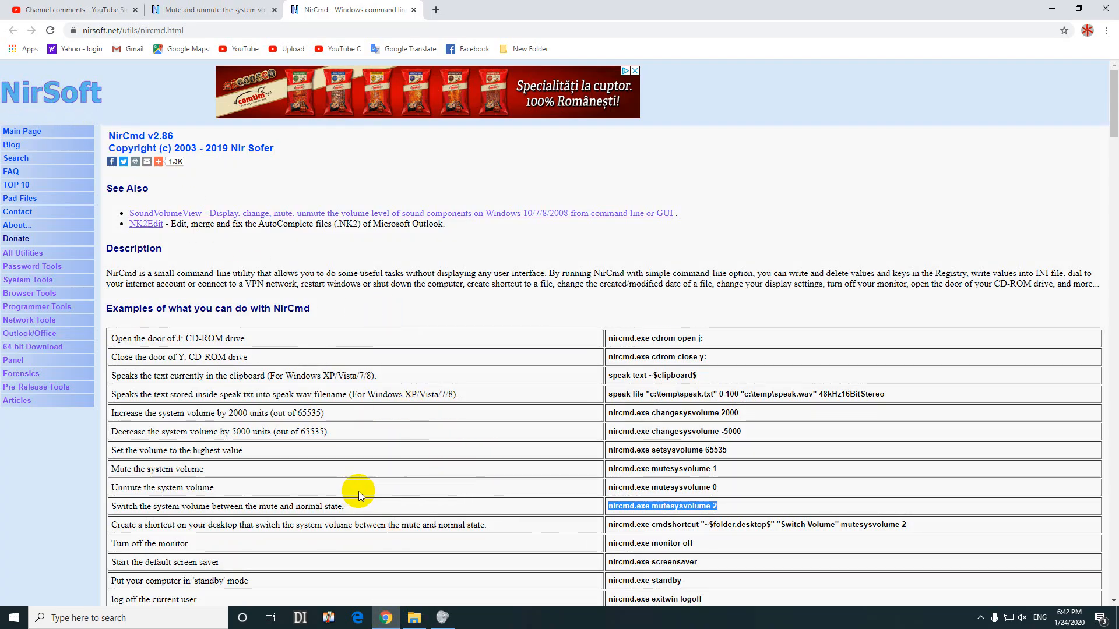
scroll(down, 3)
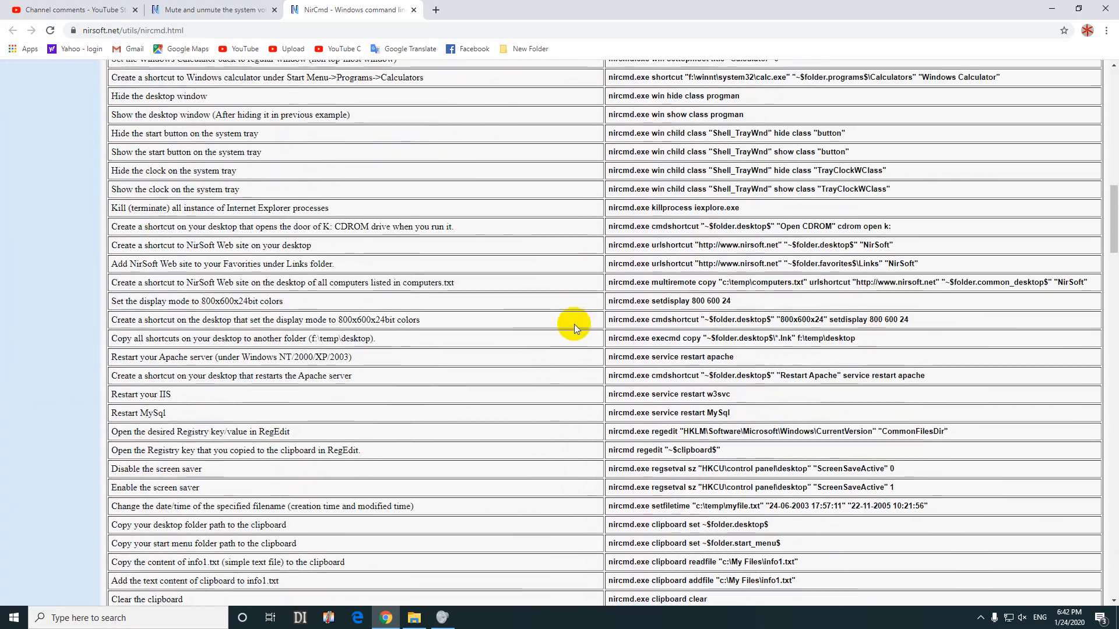
scroll(down, 3)
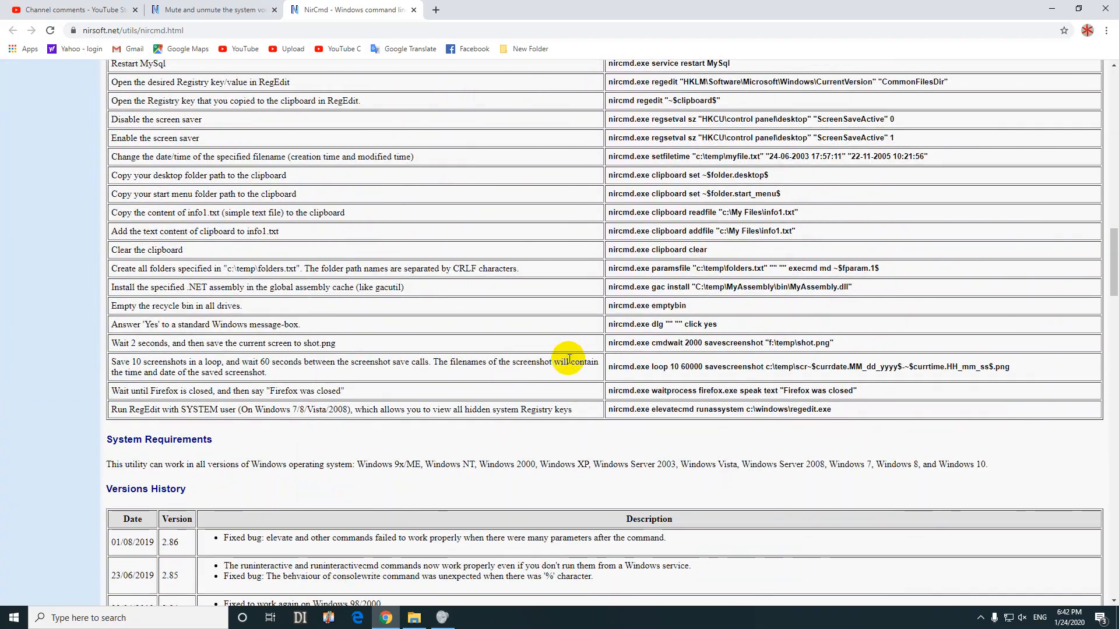